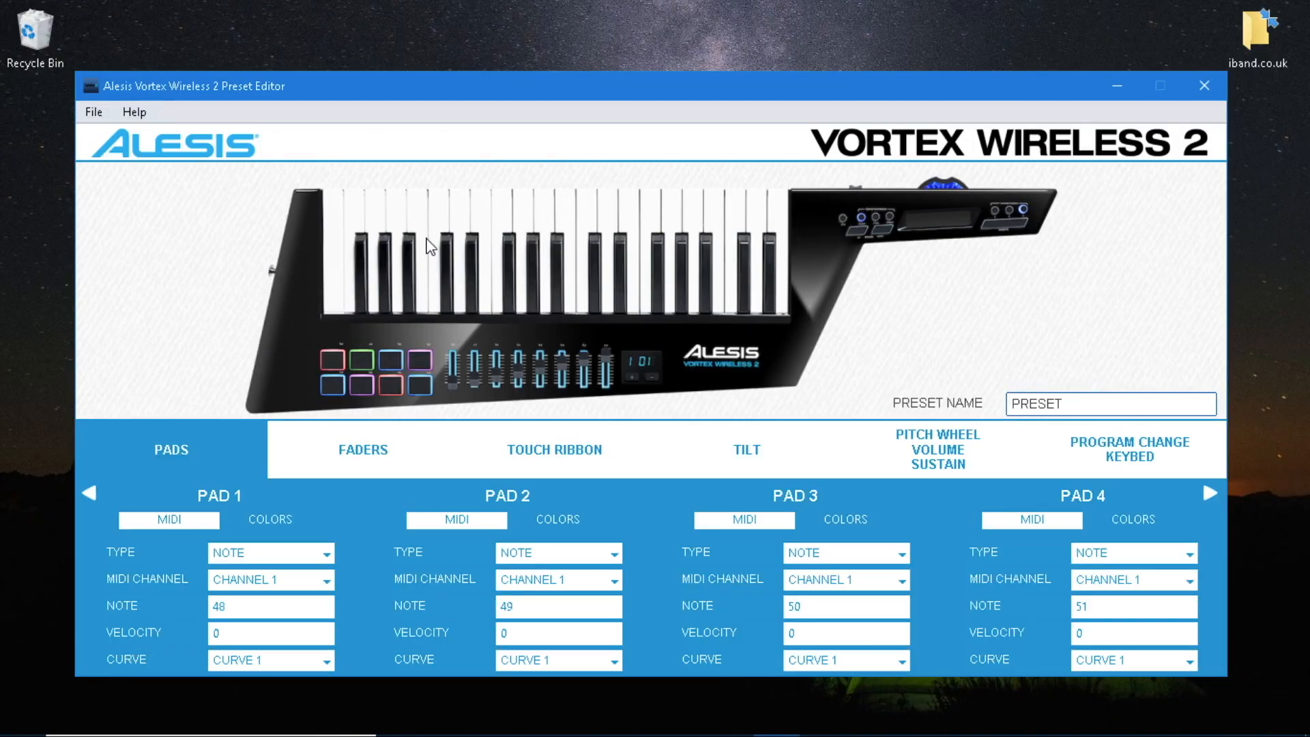
# Retrieve Preset 15 from the keytar via File > Retrieve Preset, then dismiss the dialog.
pyautogui.click(93, 110)
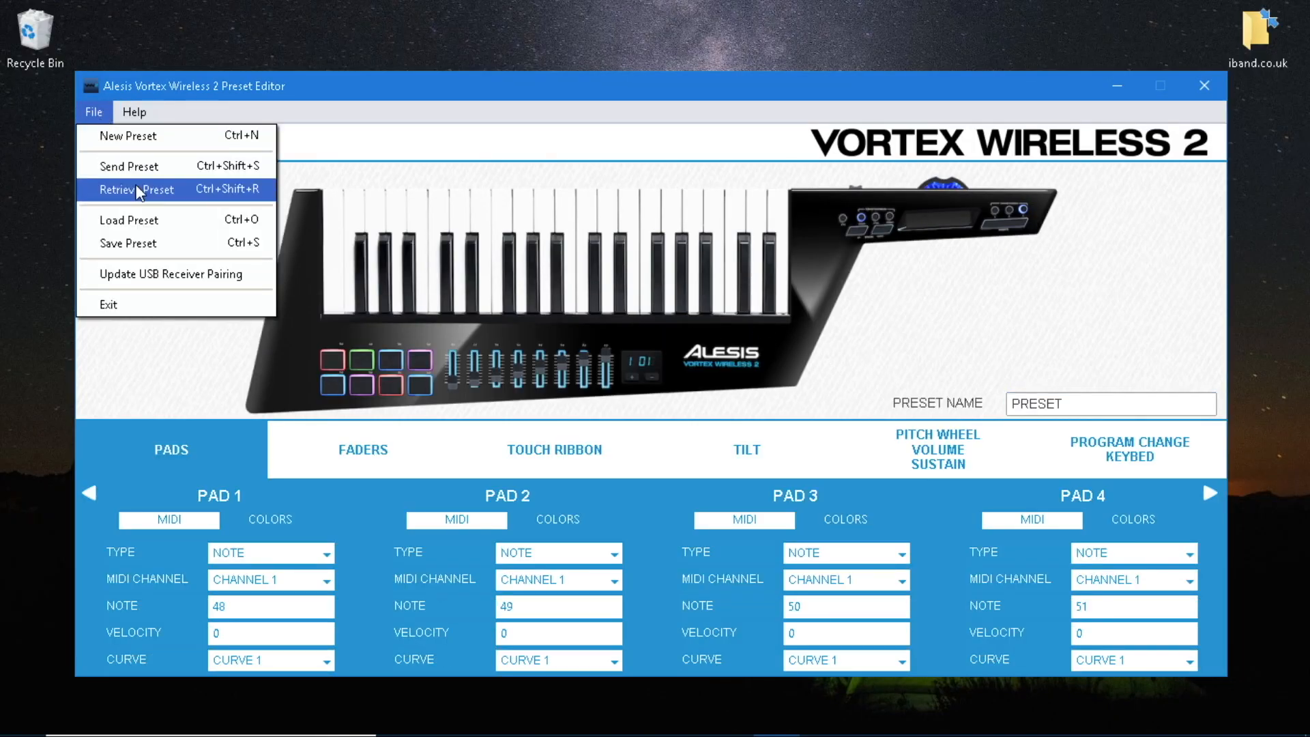
pyautogui.click(136, 188)
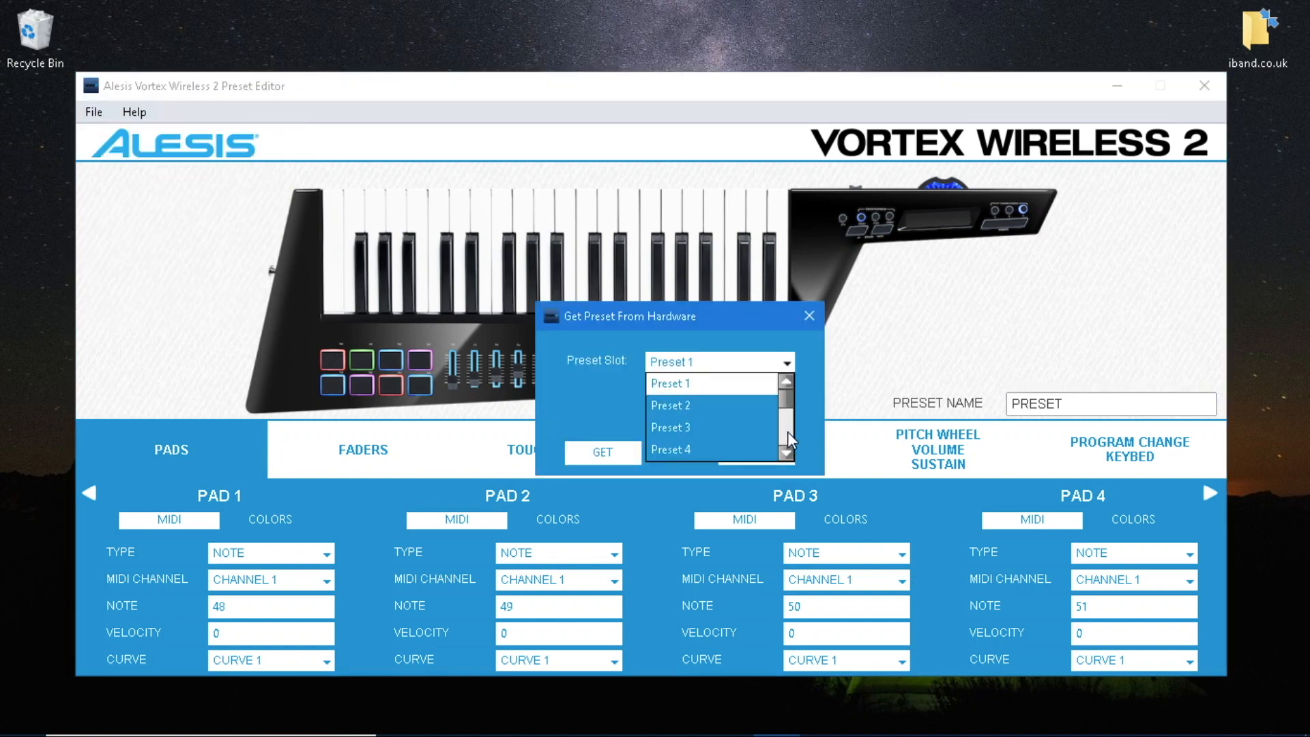
pyautogui.scroll(-3)
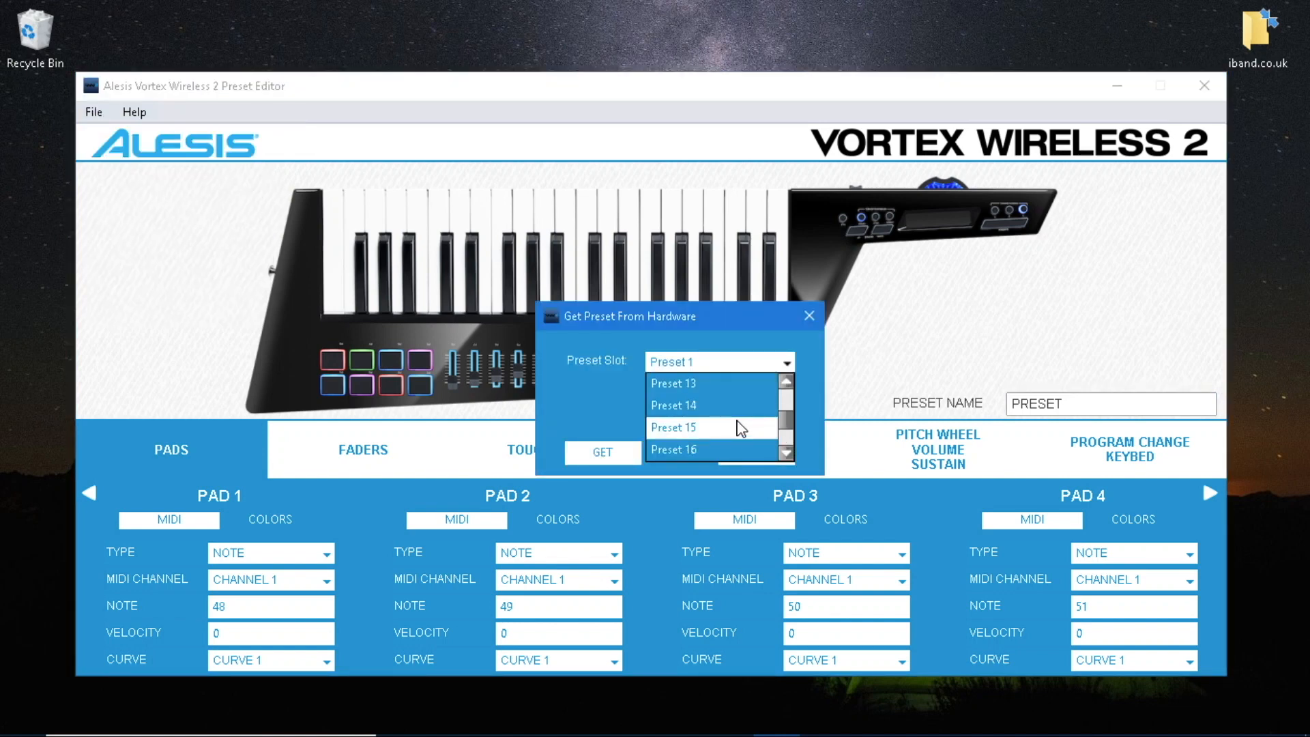
pyautogui.click(673, 427)
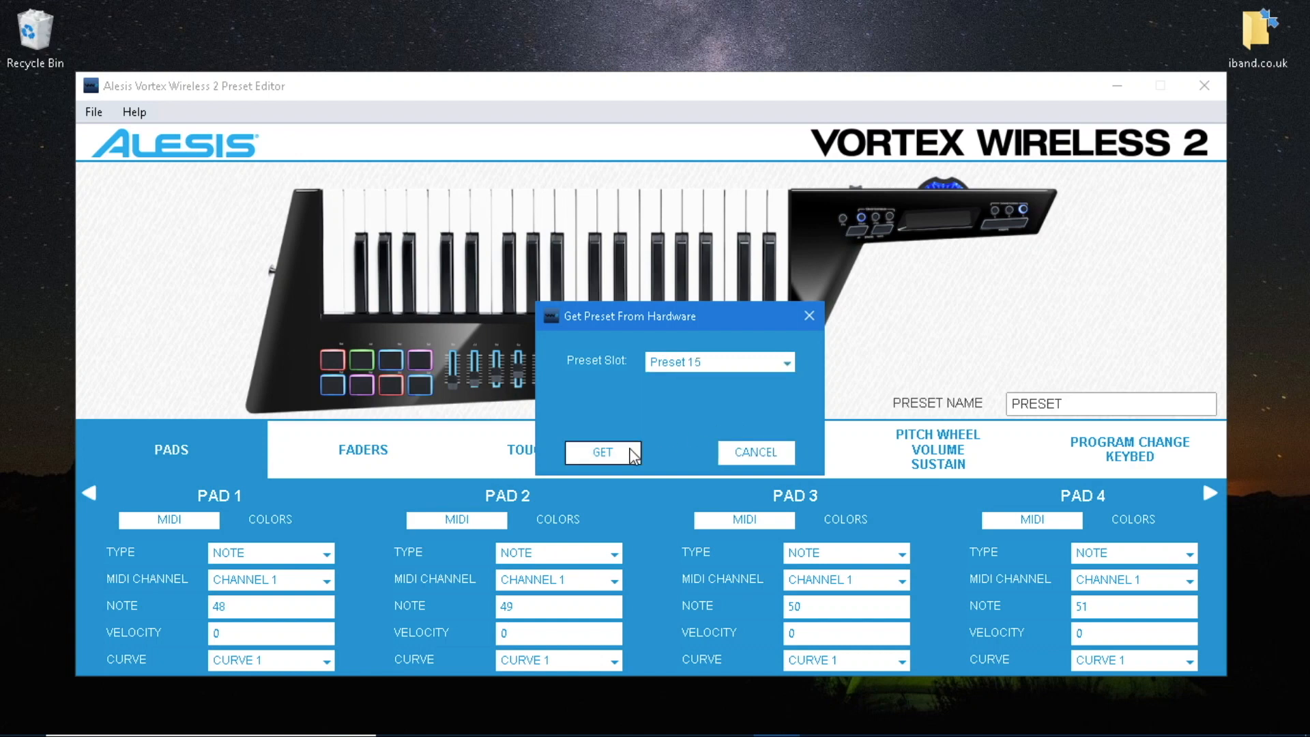
pyautogui.click(602, 452)
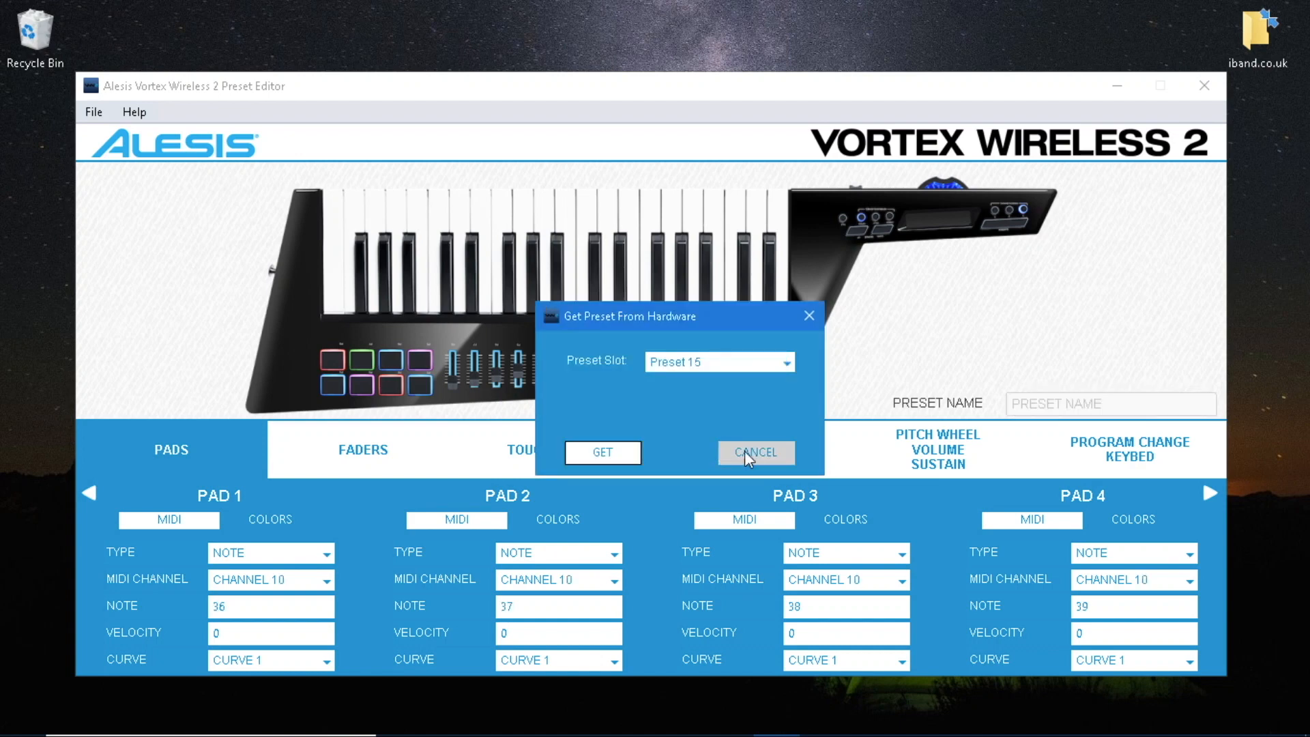
pyautogui.click(754, 451)
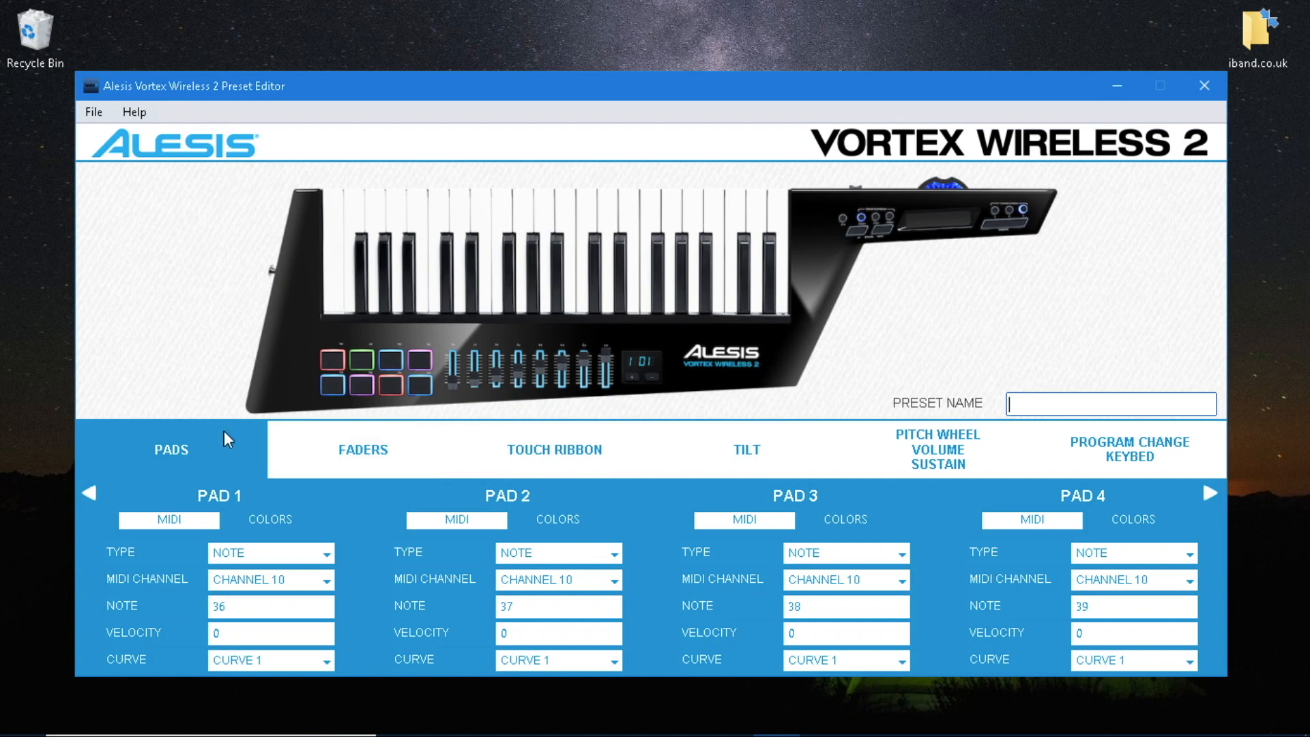
pyautogui.moveTo(317, 523)
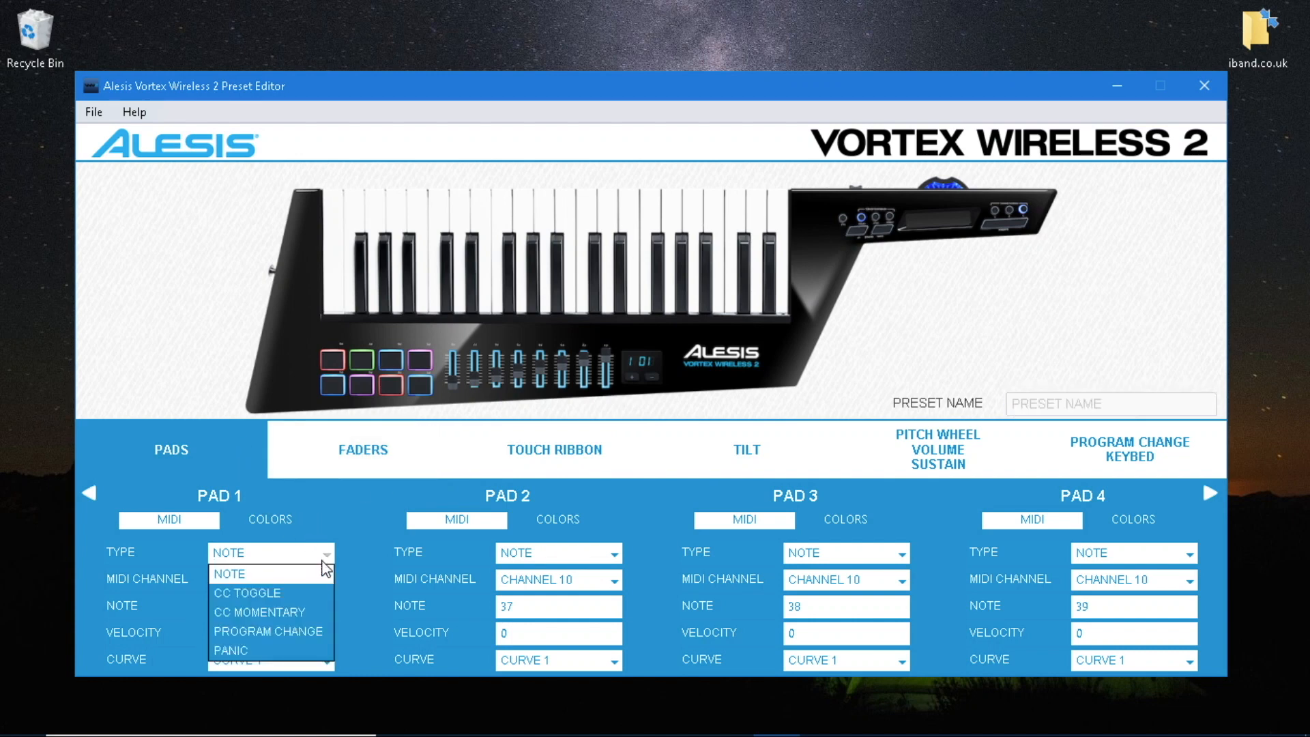
# Set Pad 1 to CC MOMENTARY on channel 1 with press value 127.
pyautogui.click(259, 611)
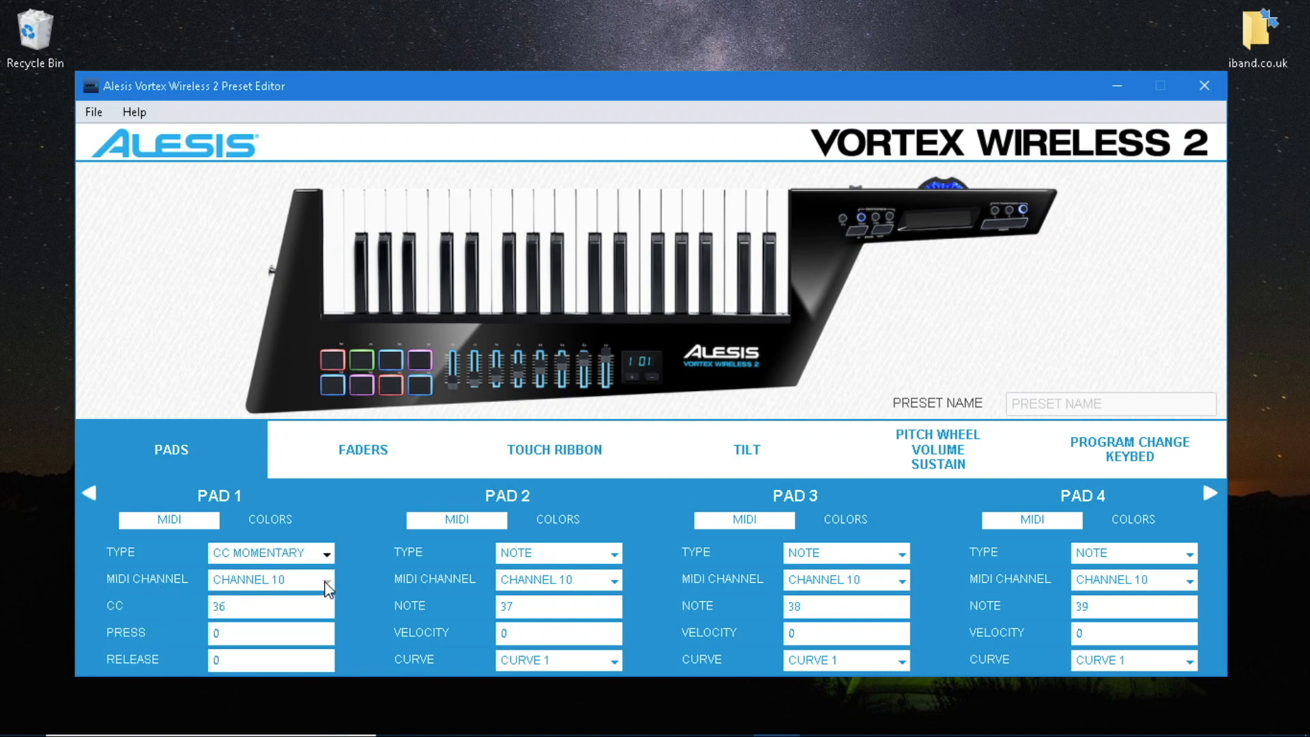
pyautogui.click(270, 579)
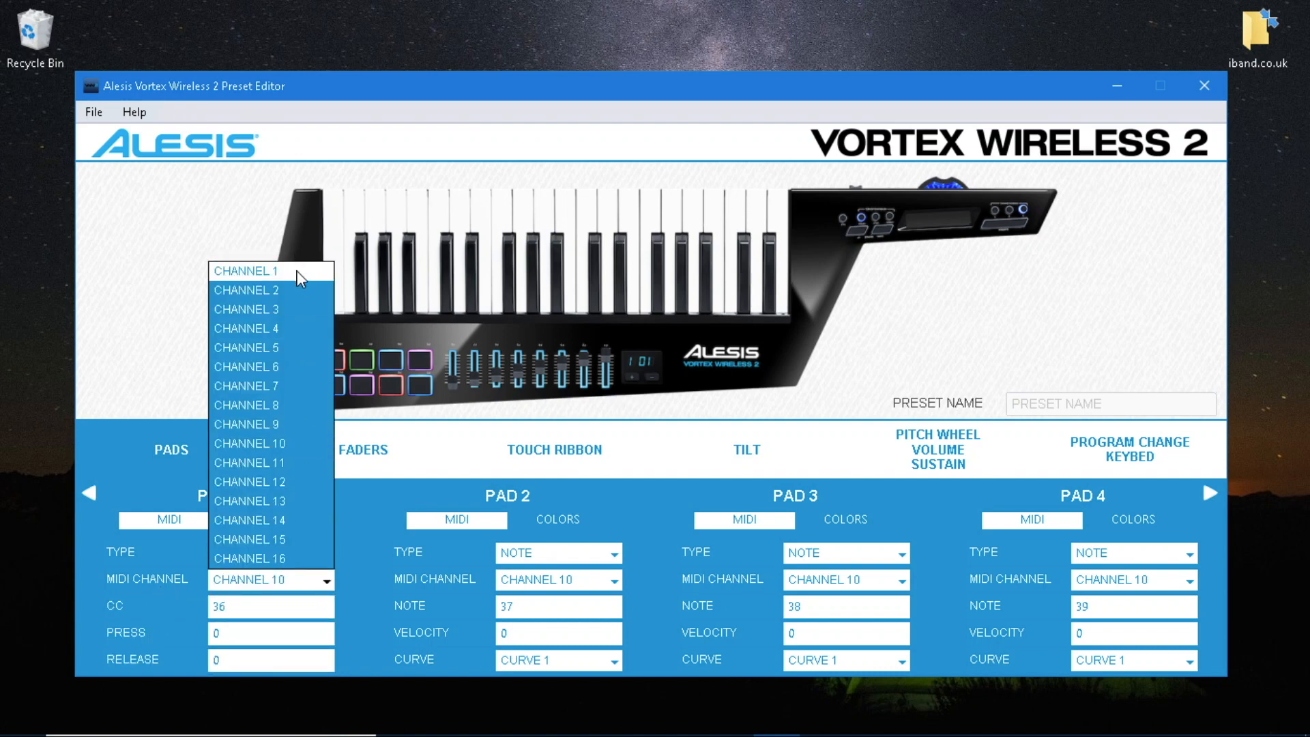
pyautogui.click(246, 270)
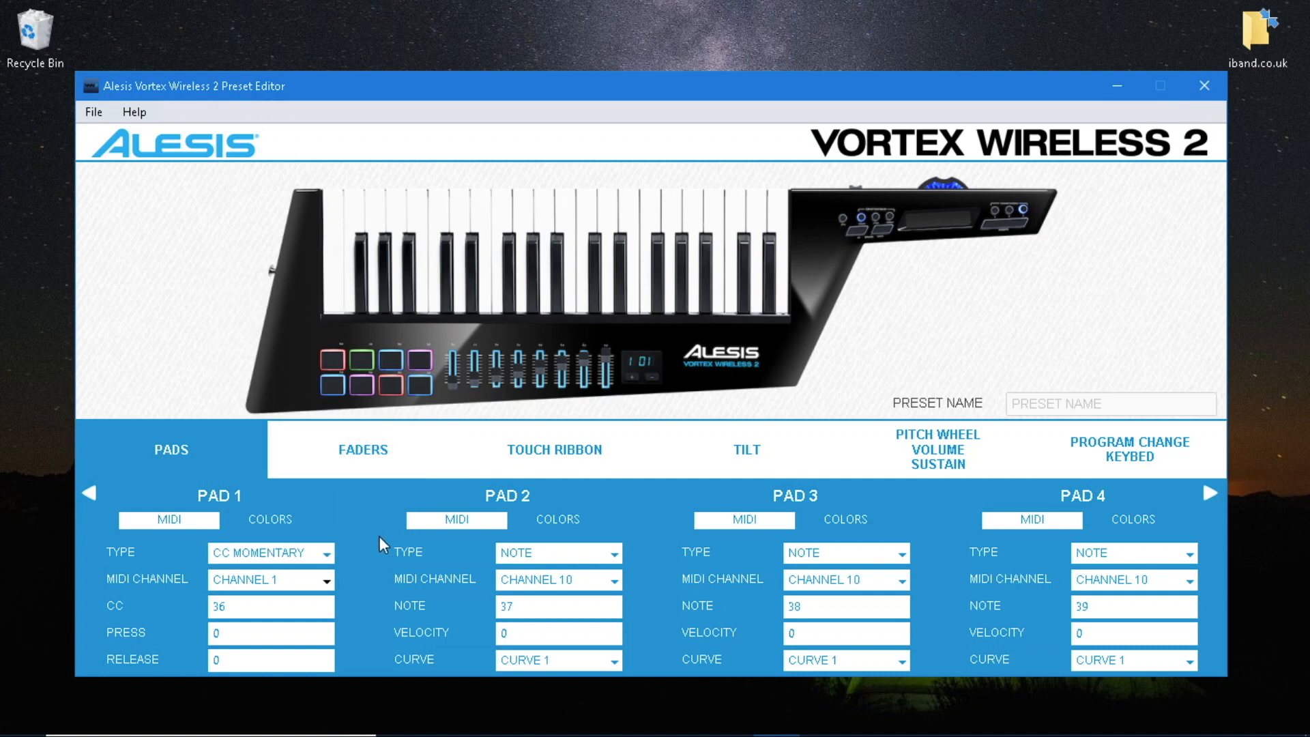
pyautogui.click(270, 631)
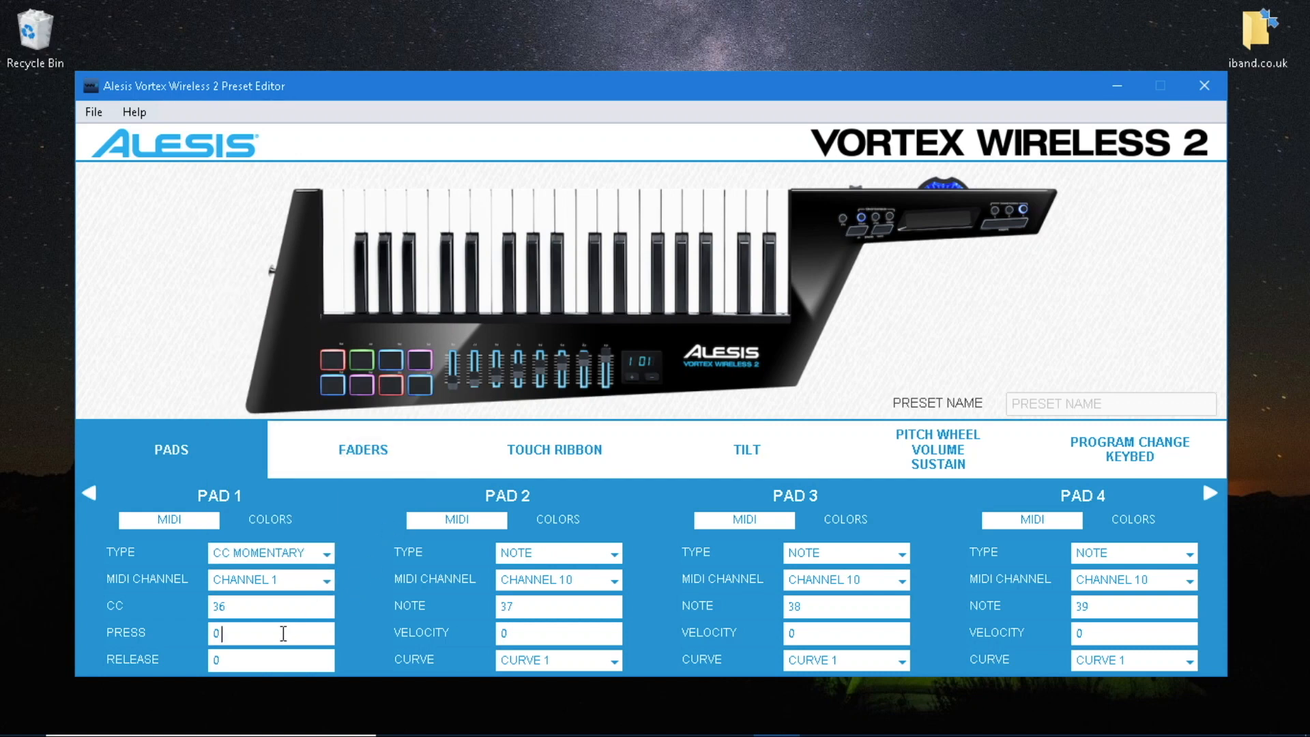
pyautogui.write('127')
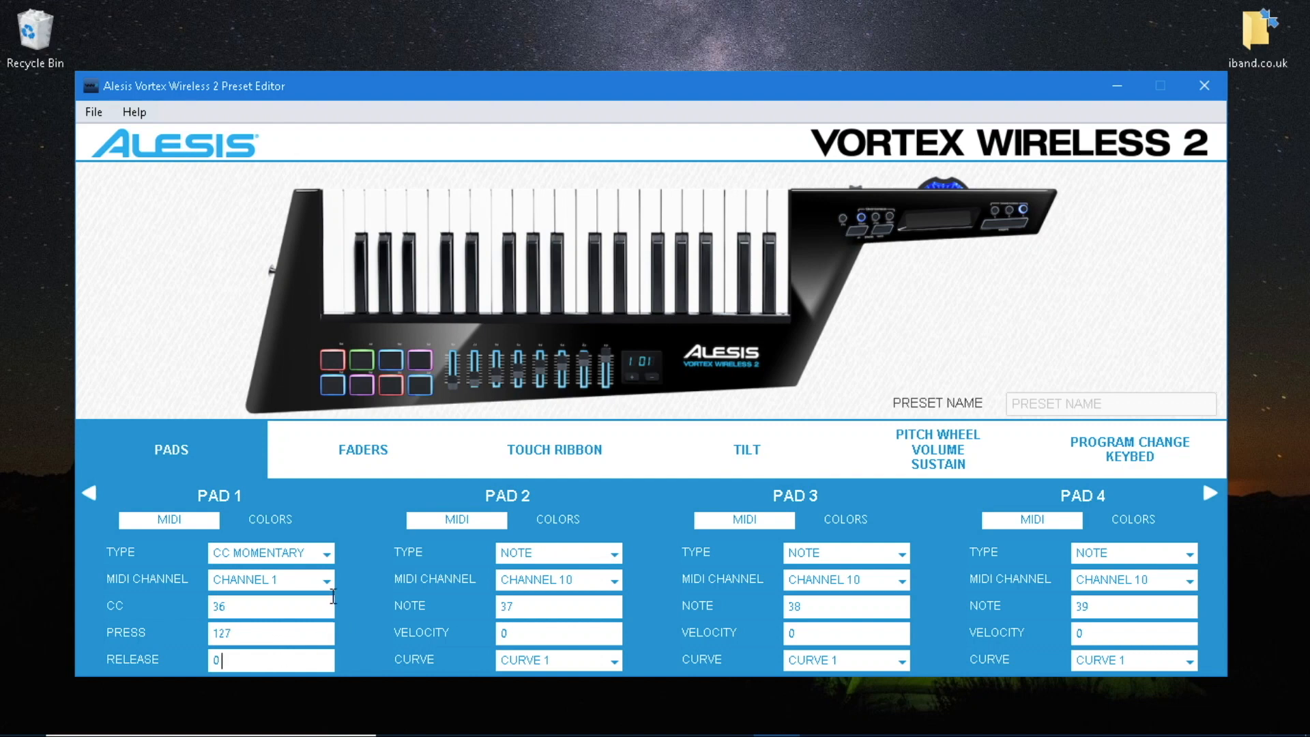
# Switch Pad 1 to its COLORS view and change Pad Color 1 to CHARTREUSE.
pyautogui.click(270, 518)
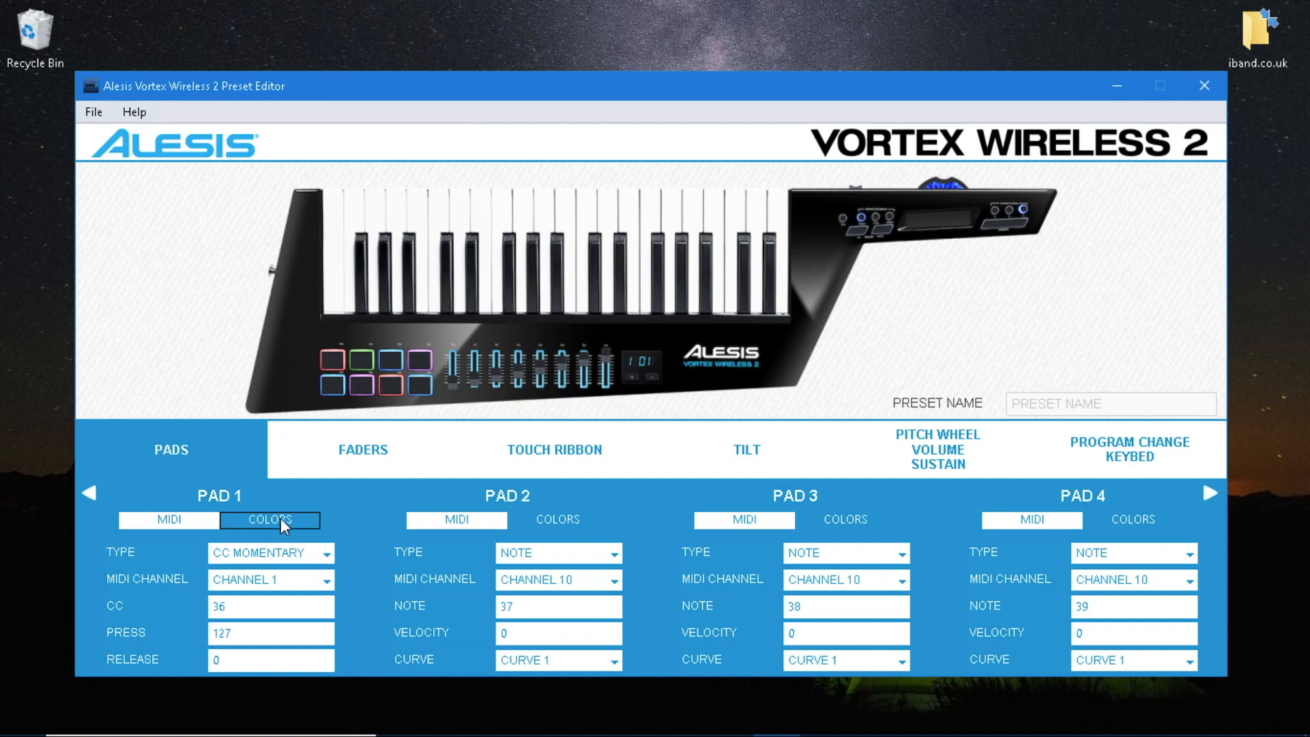
pyautogui.click(269, 518)
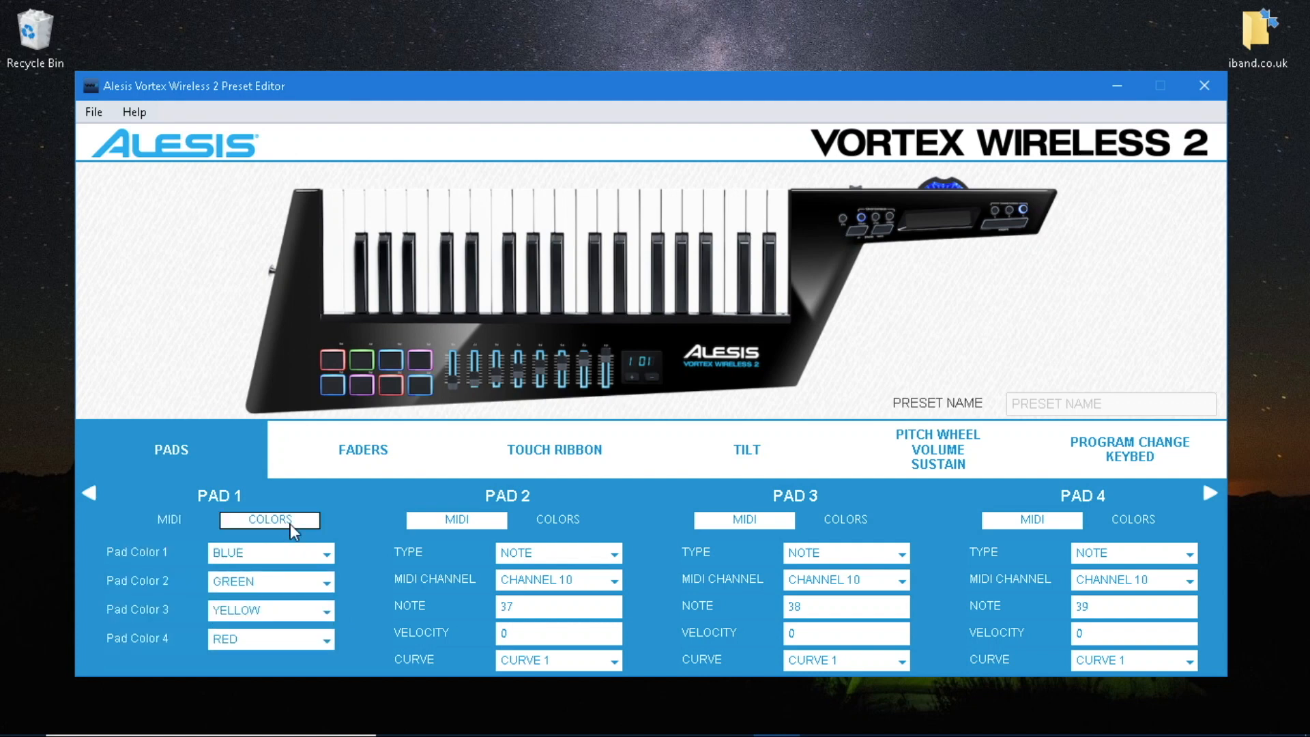
pyautogui.click(270, 552)
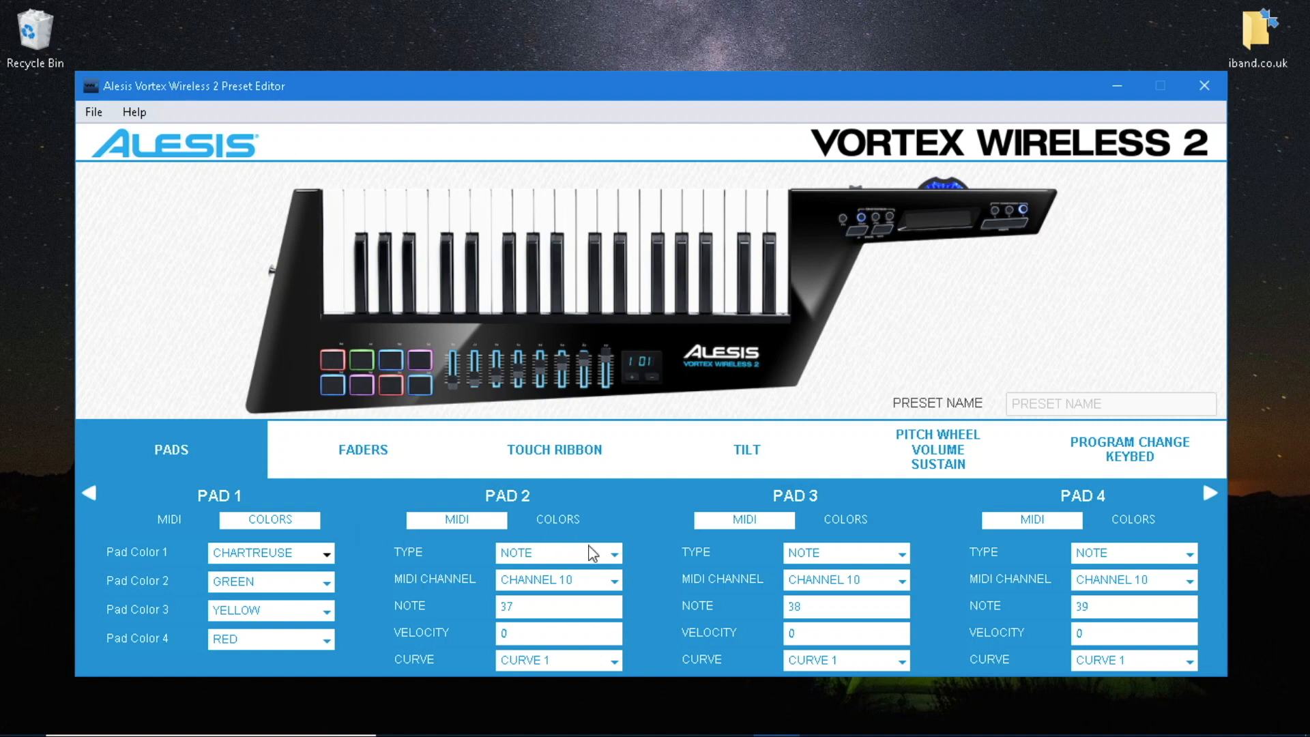
# Set Pad 2 to CC MOMENTARY on channel 1 with press value 127.
pyautogui.click(558, 552)
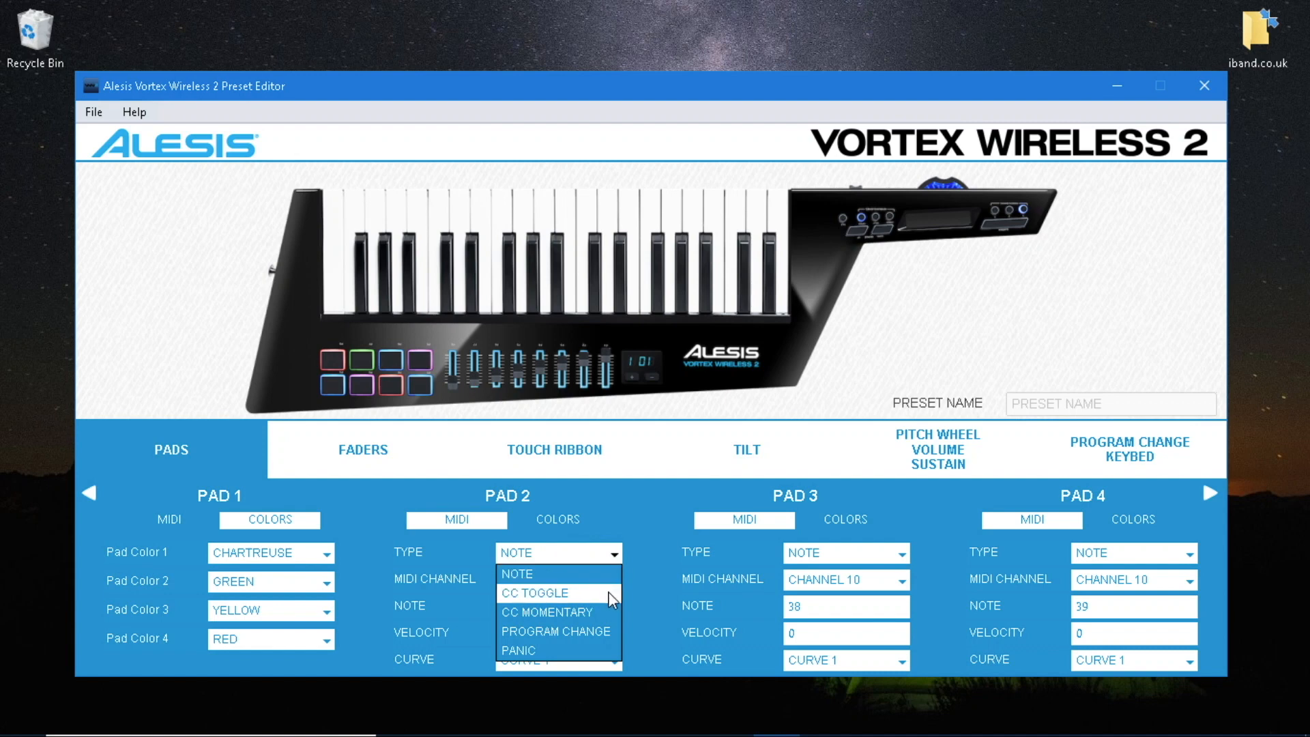
pyautogui.click(547, 612)
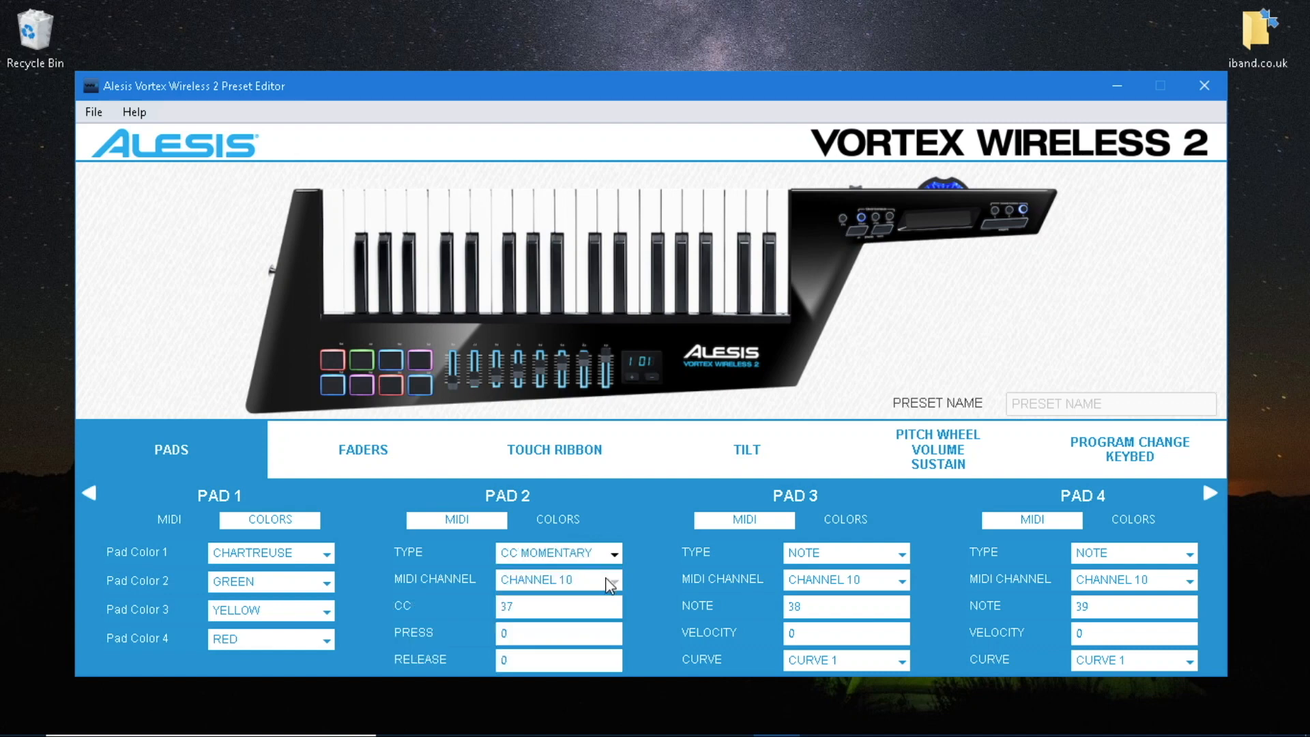
pyautogui.click(558, 579)
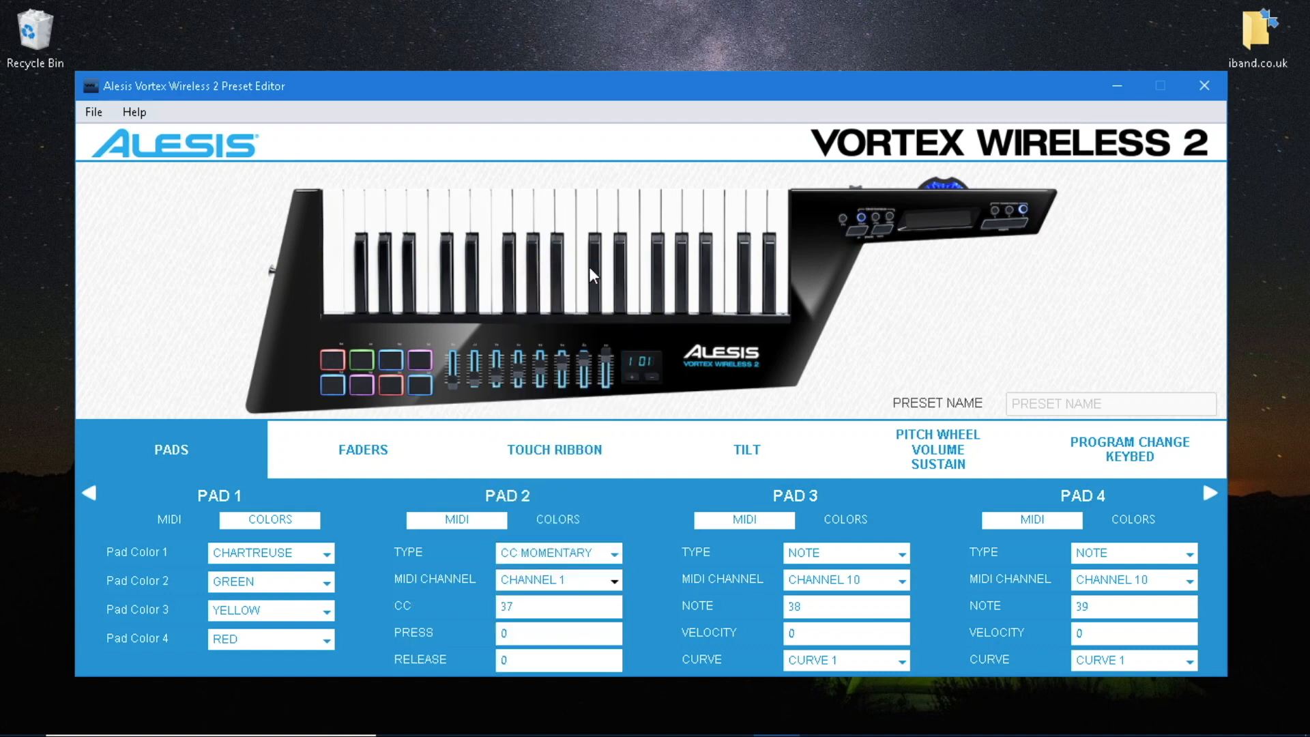
pyautogui.click(558, 631)
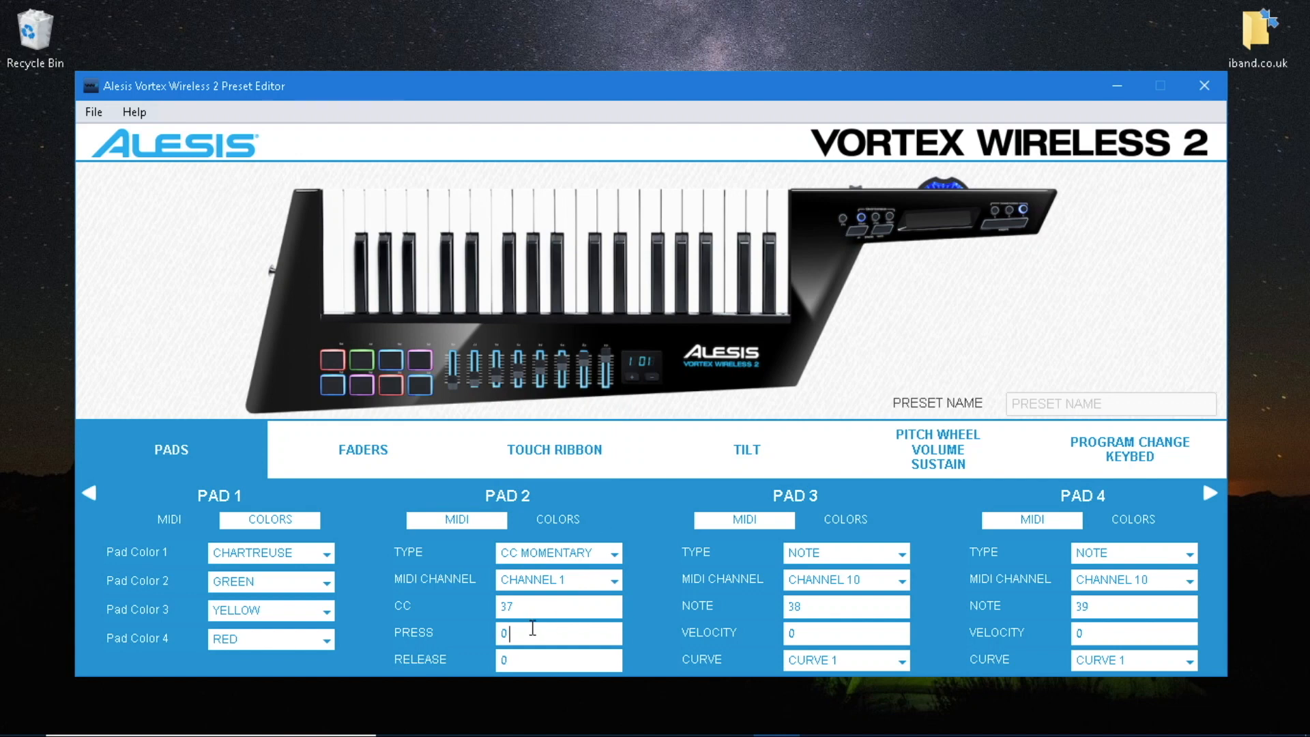
pyautogui.write('127')
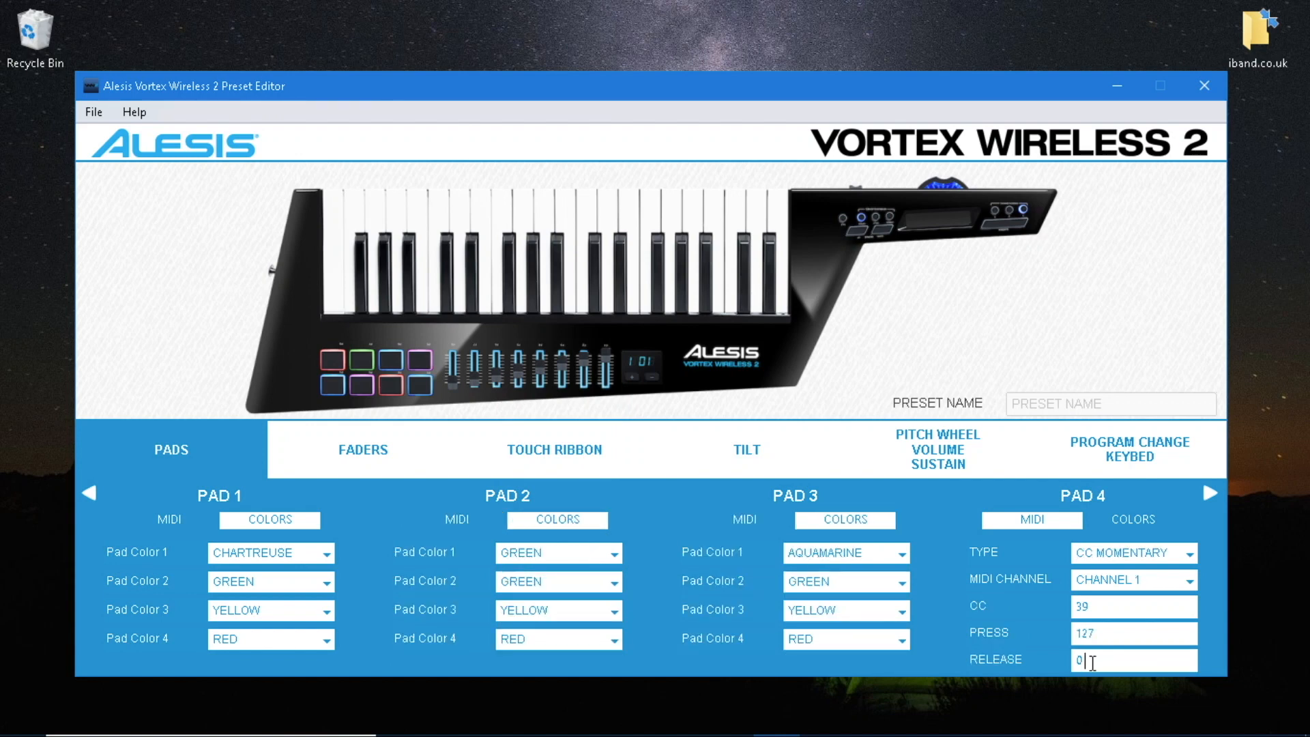
# In Pad 4's COLORS view set Pad Color 1 to AZURE.
pyautogui.click(1132, 519)
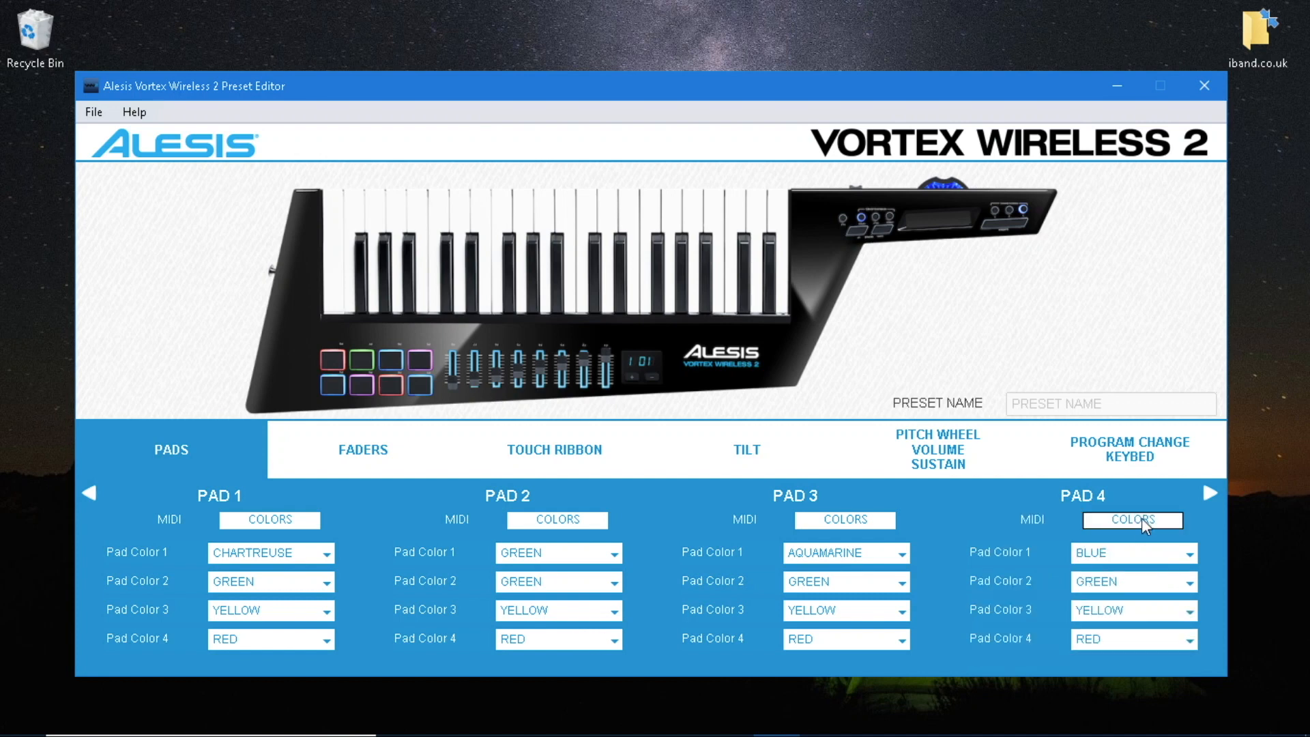
pyautogui.click(1132, 553)
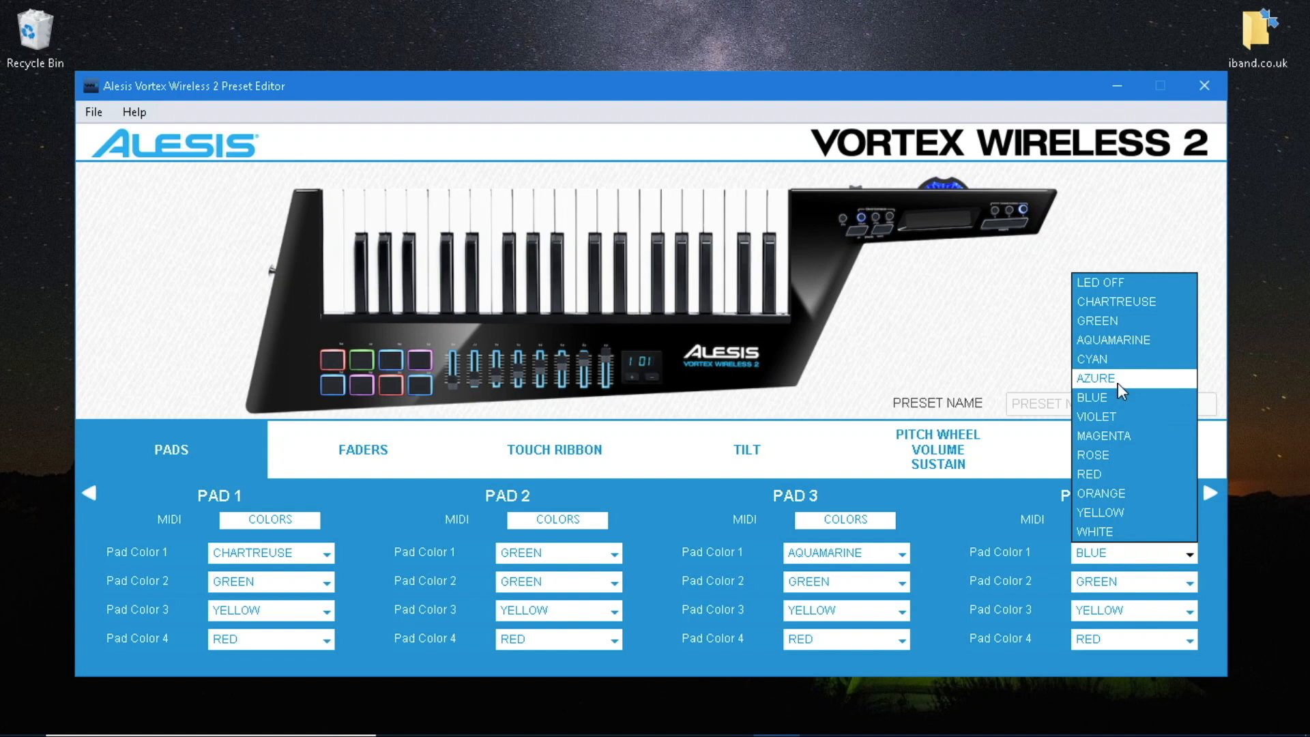
pyautogui.click(1094, 378)
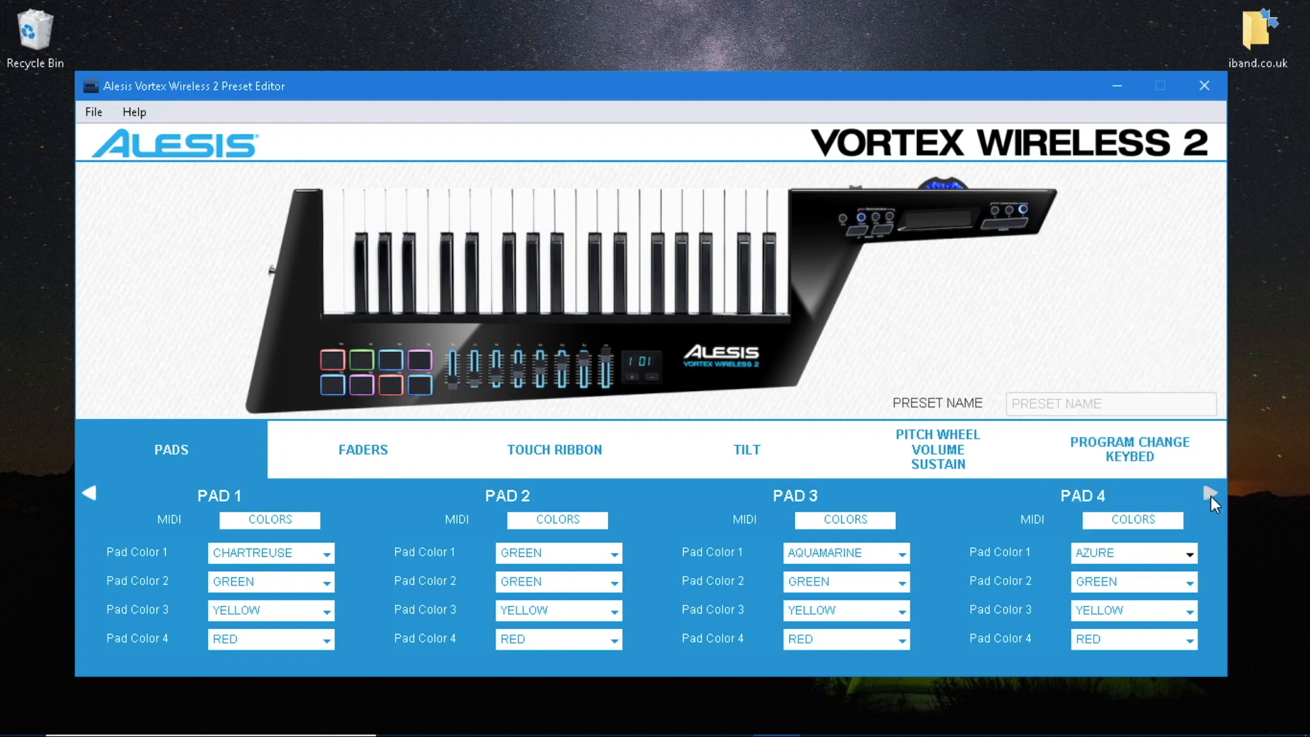
# Bring Pads 5–8 into view and set Pad 5's MIDI type to CC MOMENTARY.
pyautogui.click(1210, 493)
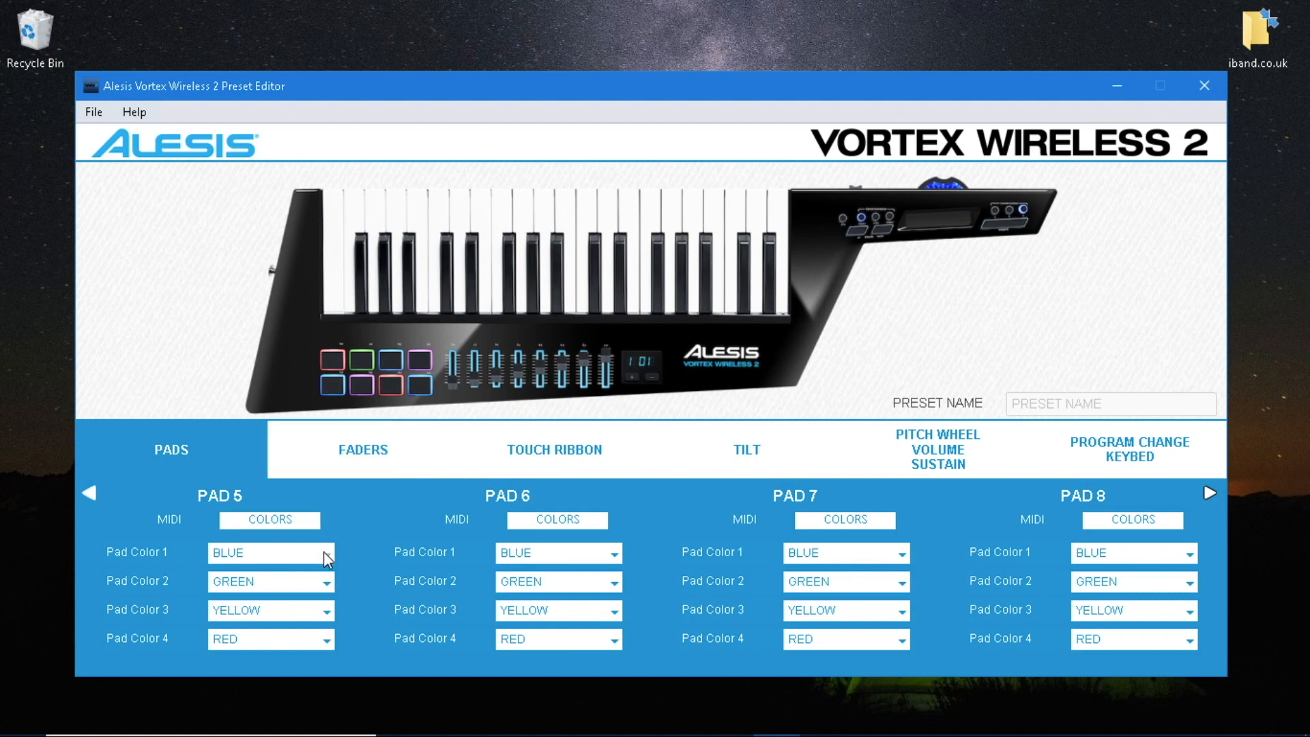
pyautogui.click(168, 519)
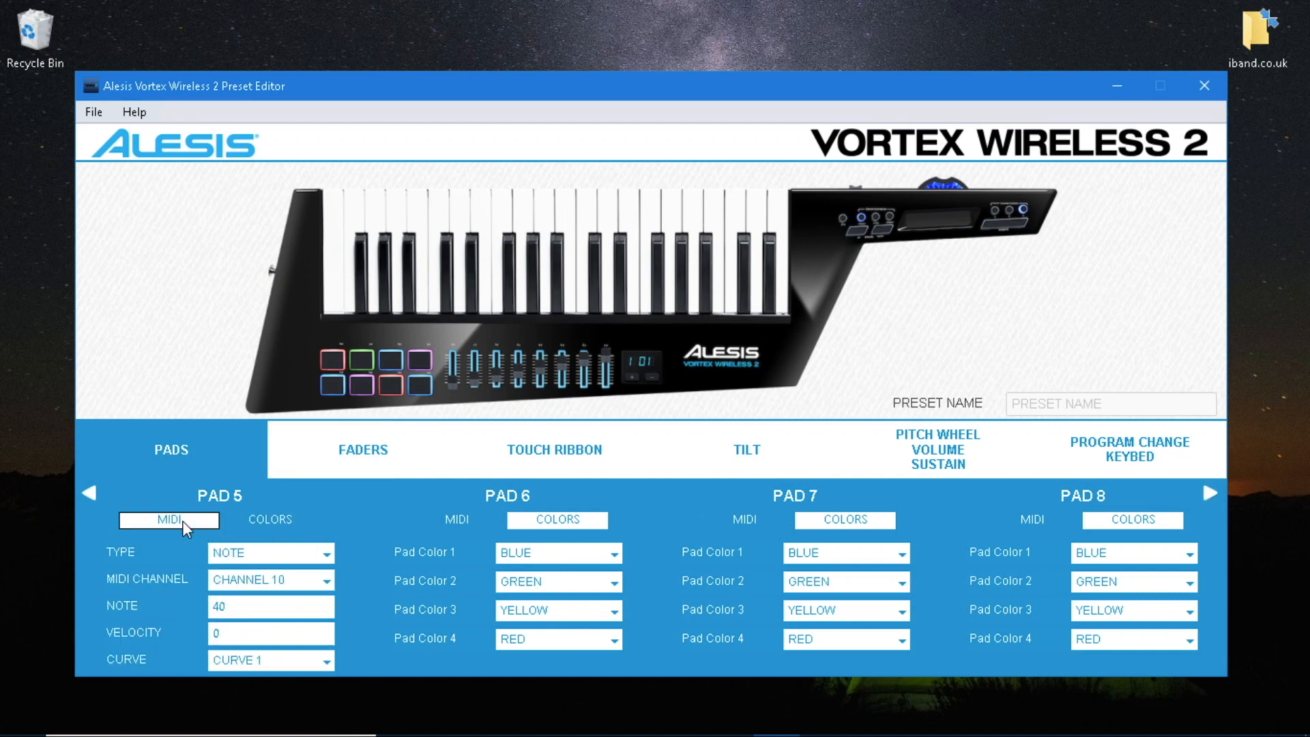
pyautogui.click(270, 553)
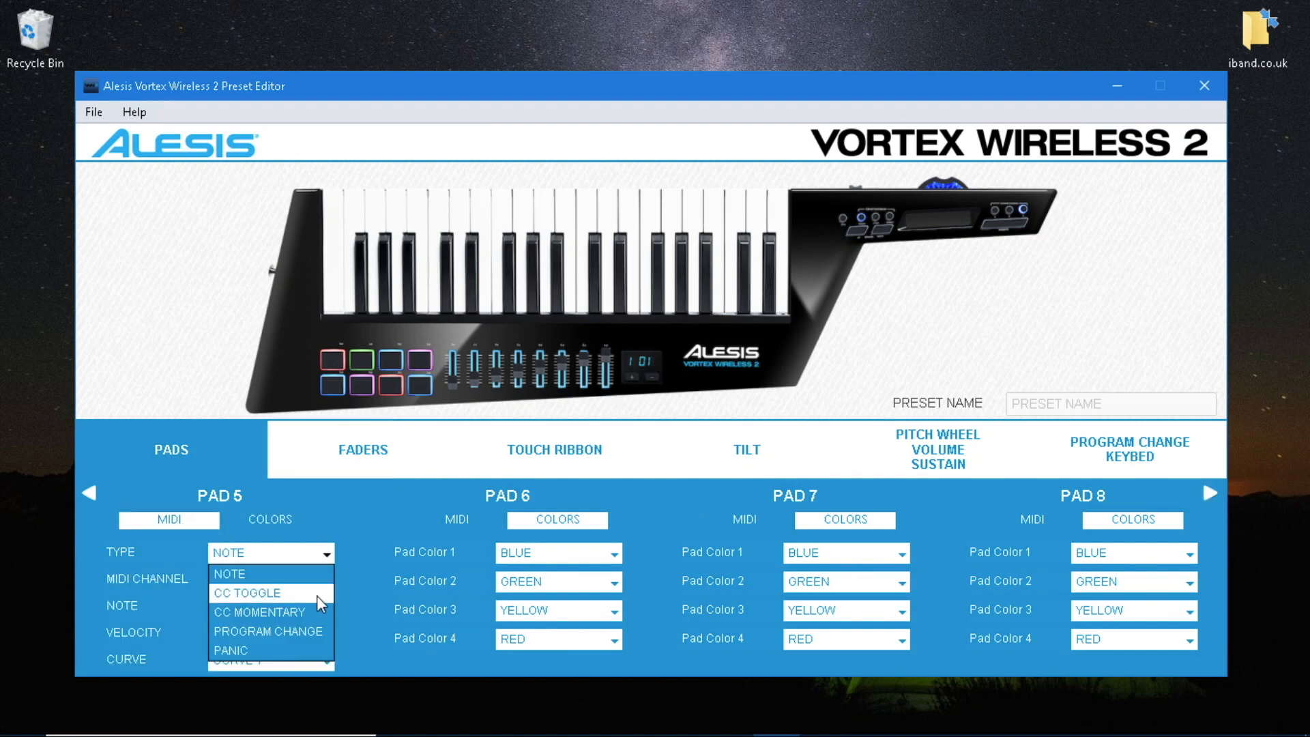
pyautogui.click(259, 612)
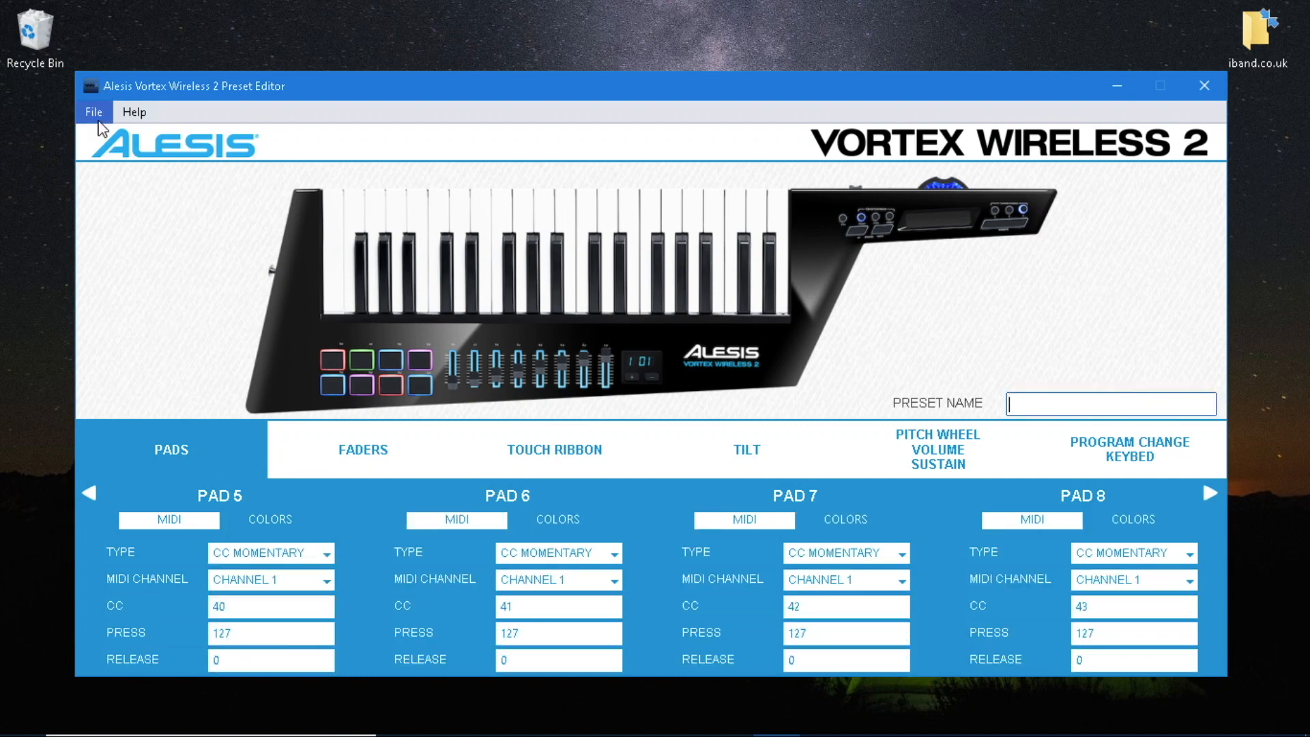
# Send the preset to slot 15 on the keytar via File > Send Preset, confirm success and close.
pyautogui.click(92, 110)
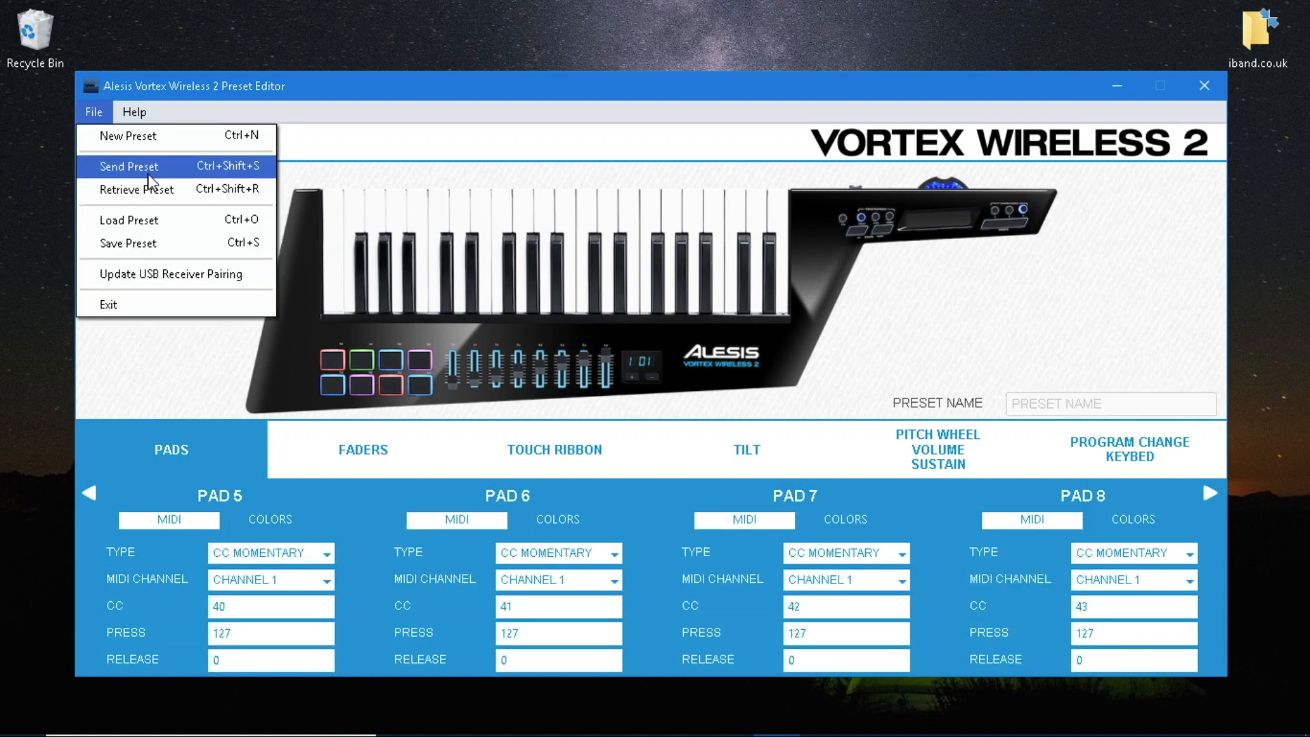
pyautogui.click(128, 166)
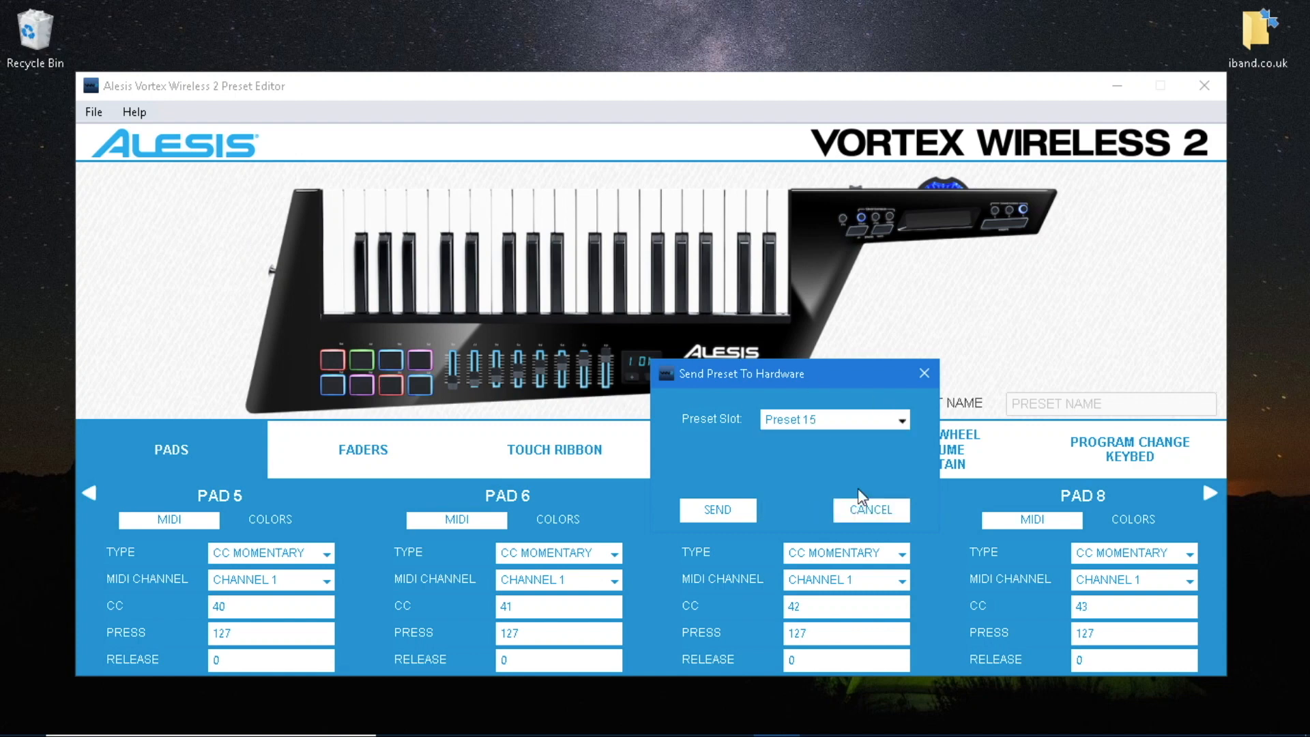
pyautogui.click(716, 509)
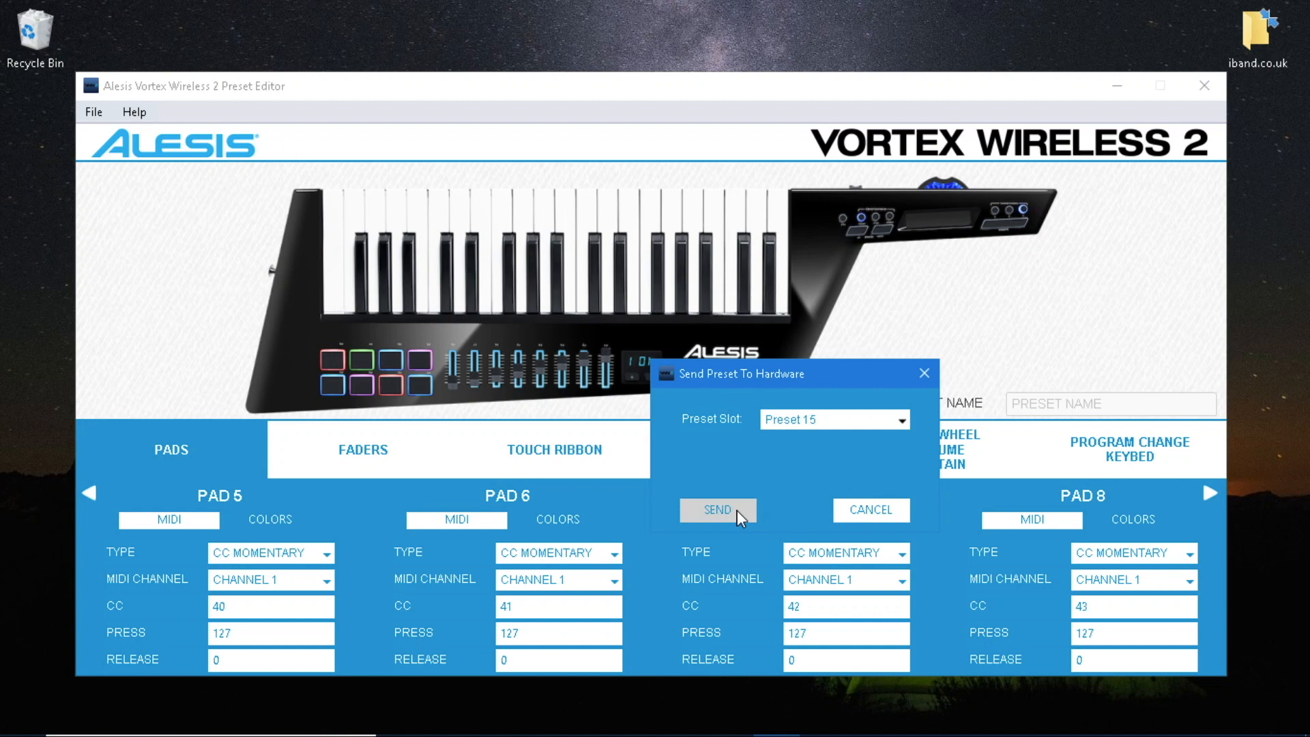
pyautogui.click(716, 509)
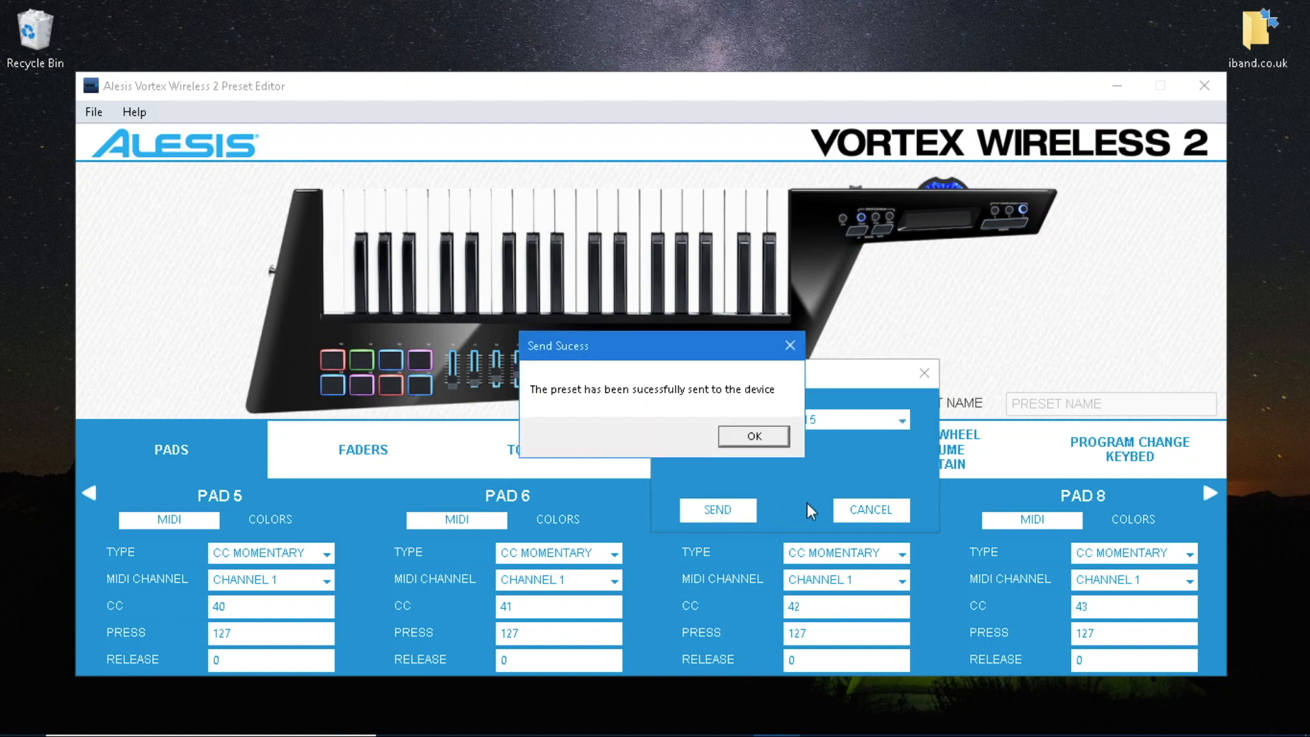
pyautogui.click(751, 435)
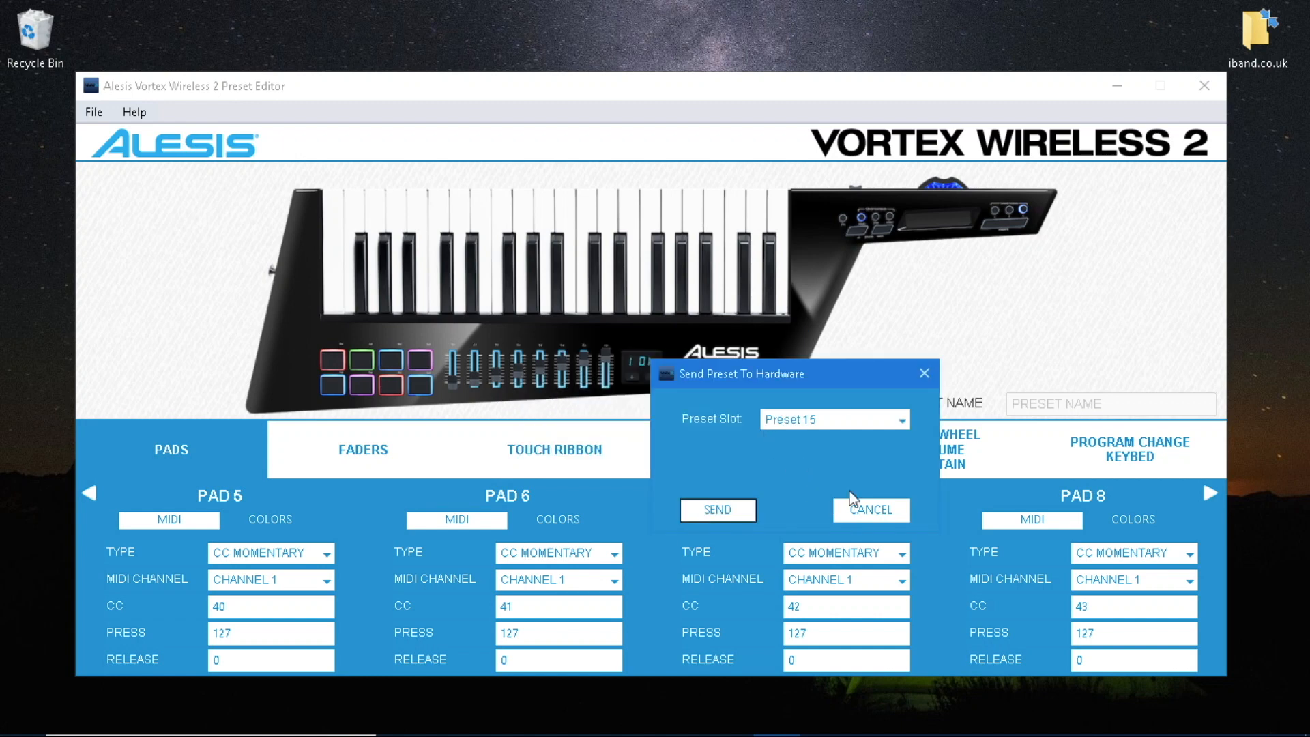
pyautogui.click(867, 509)
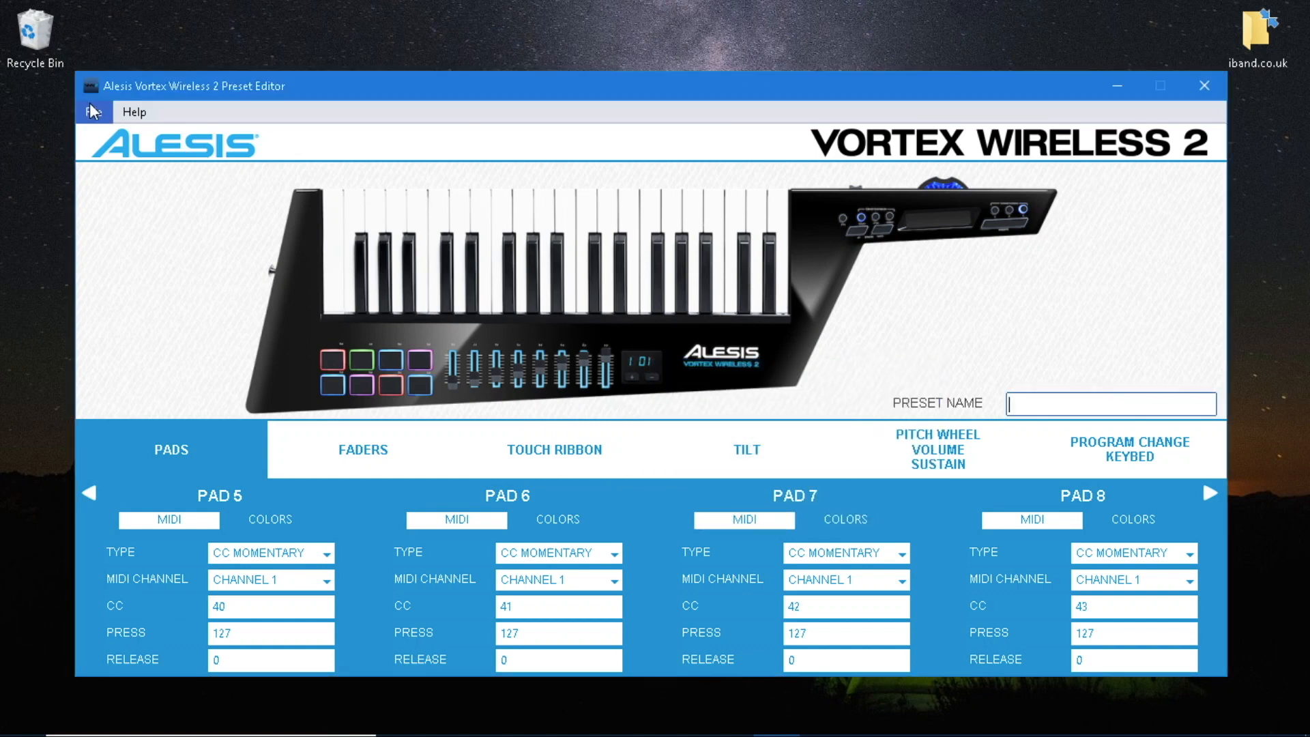
pyautogui.moveTo(1203, 85)
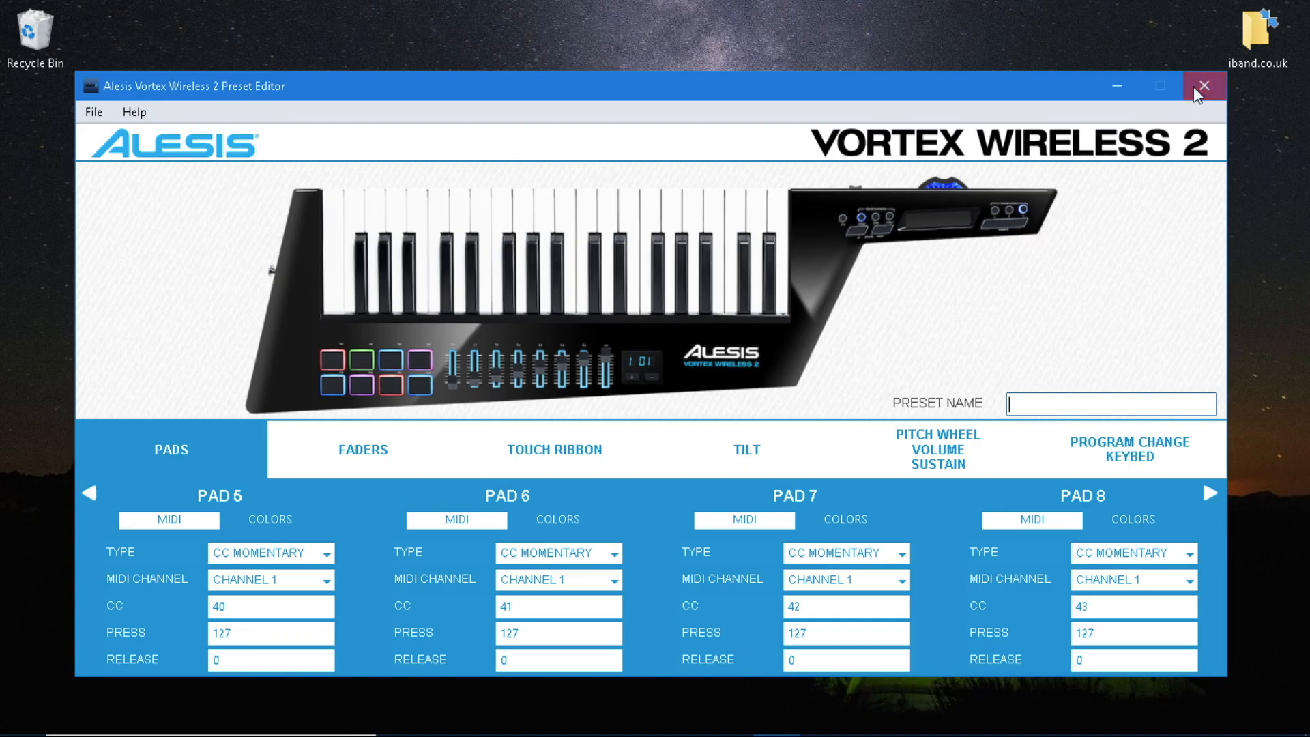
# Close the preset editor and launch Ableton Live 9 Lite.
pyautogui.click(1203, 84)
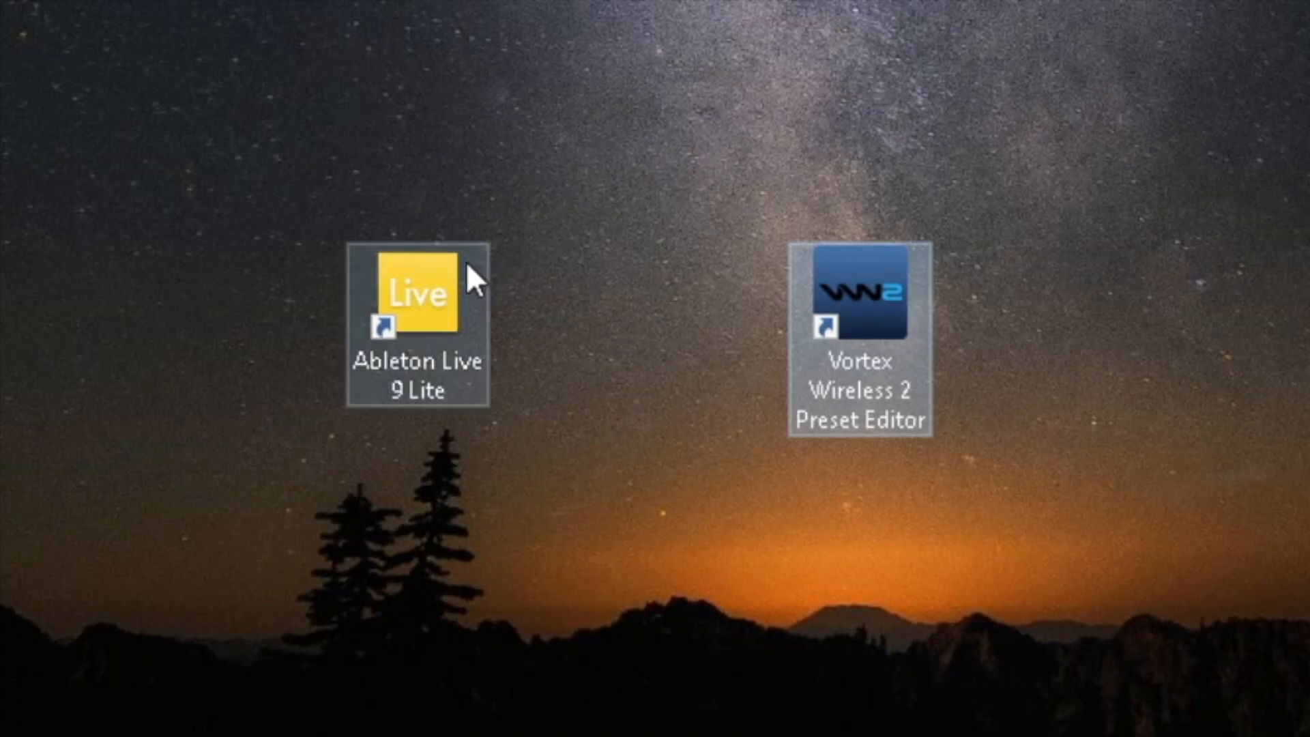
pyautogui.doubleClick(419, 295)
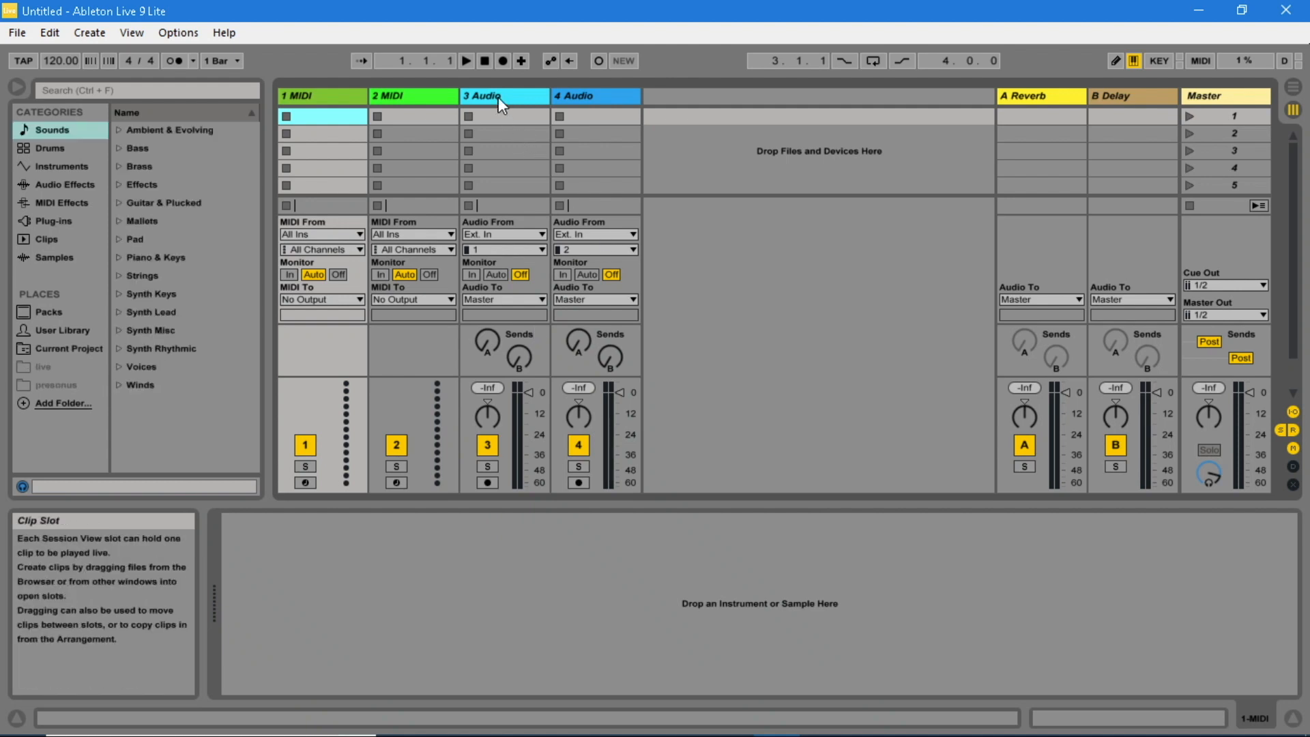
pyautogui.moveTo(500, 96)
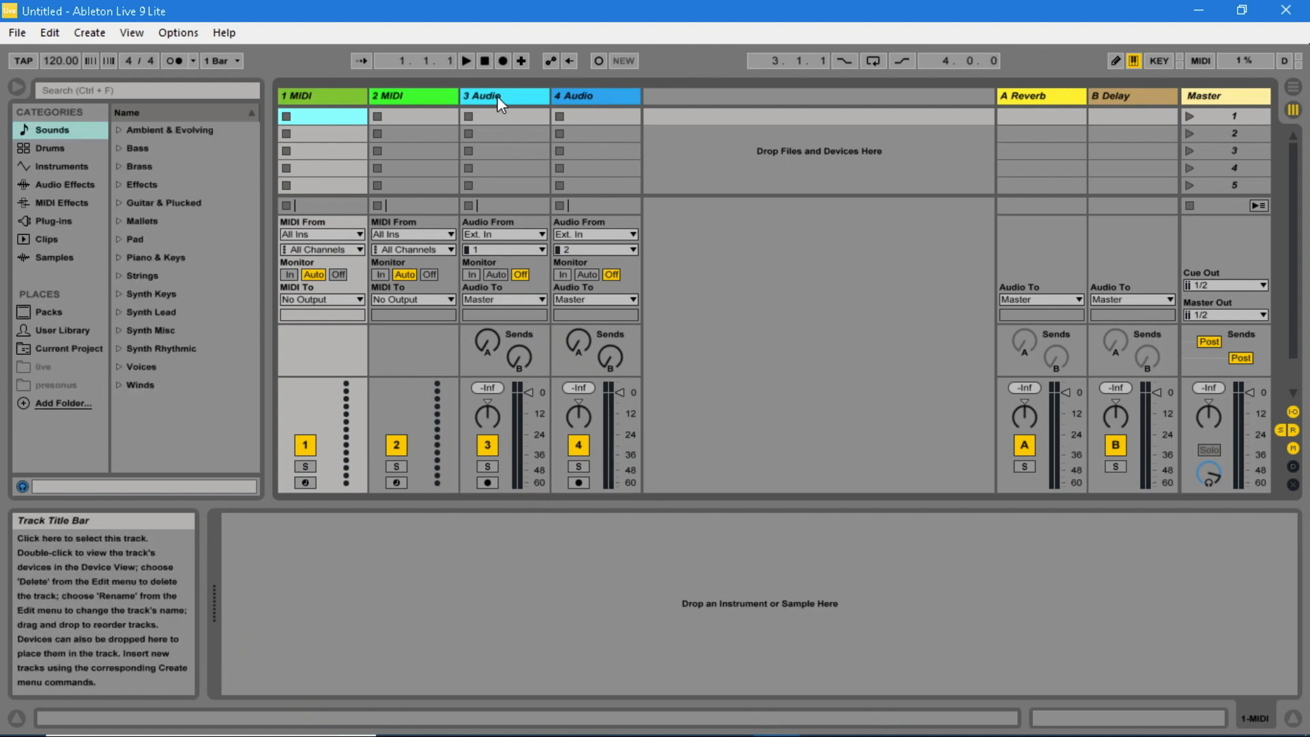
# Delete both audio tracks from the new set via their header context menus.
pyautogui.rightClick(487, 95)
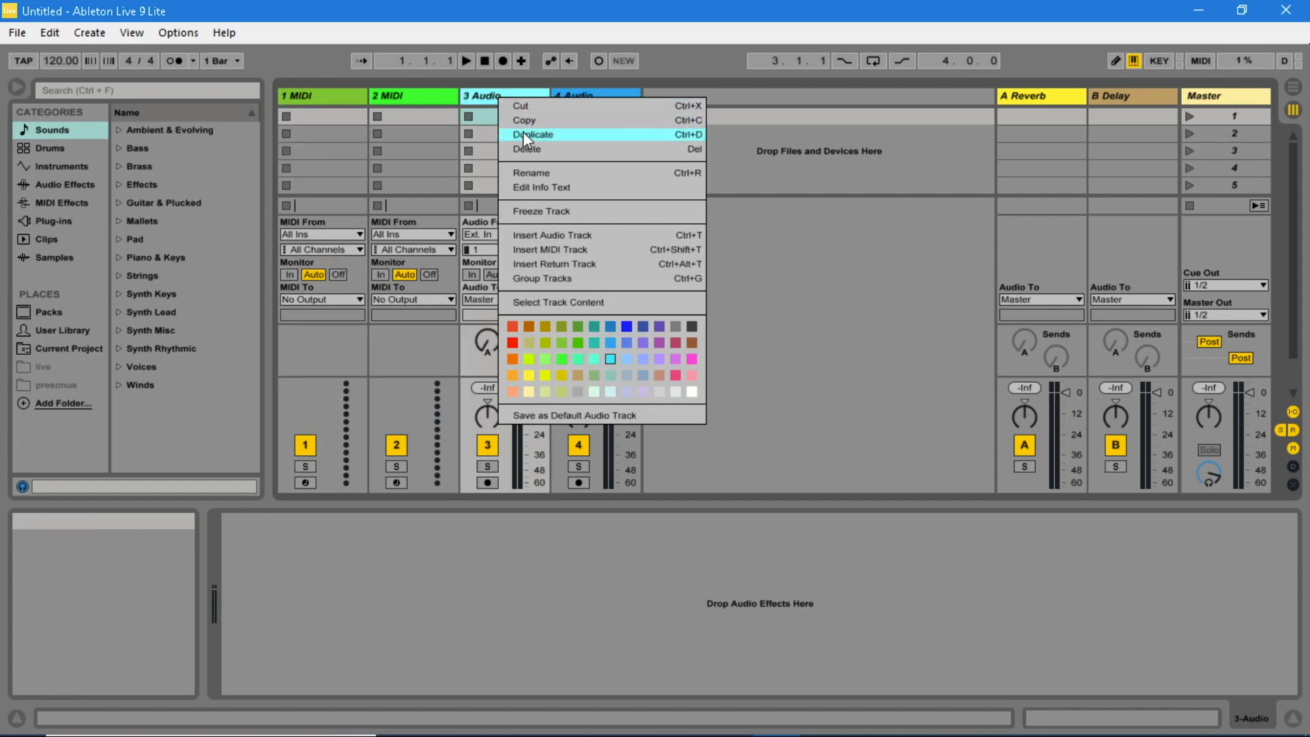
pyautogui.click(526, 148)
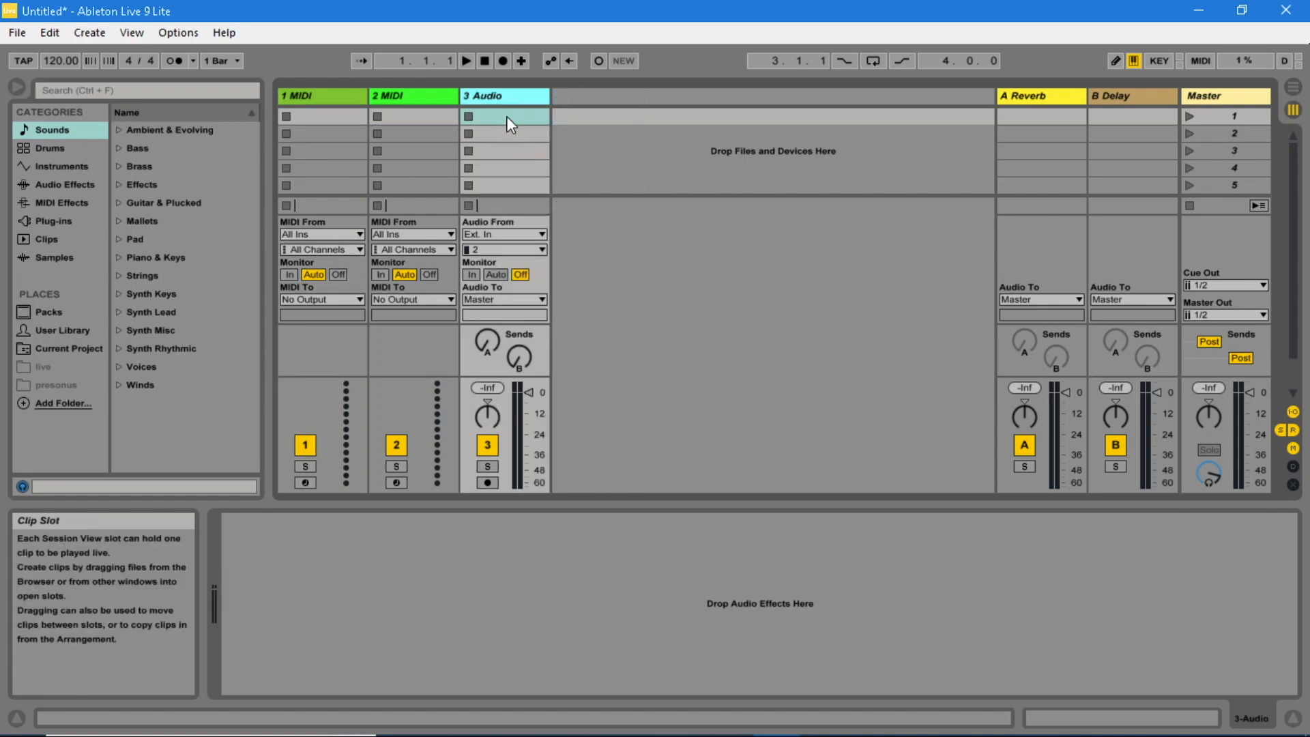
pyautogui.rightClick(505, 117)
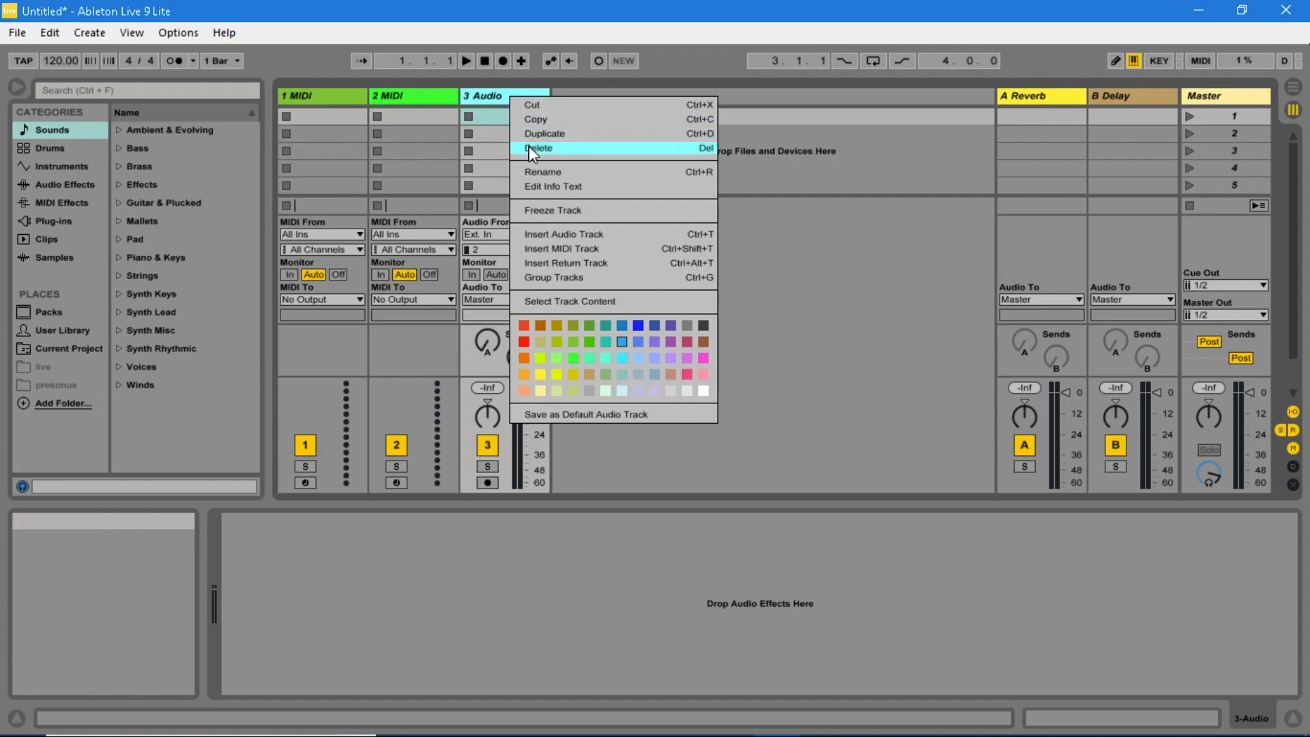
pyautogui.click(540, 147)
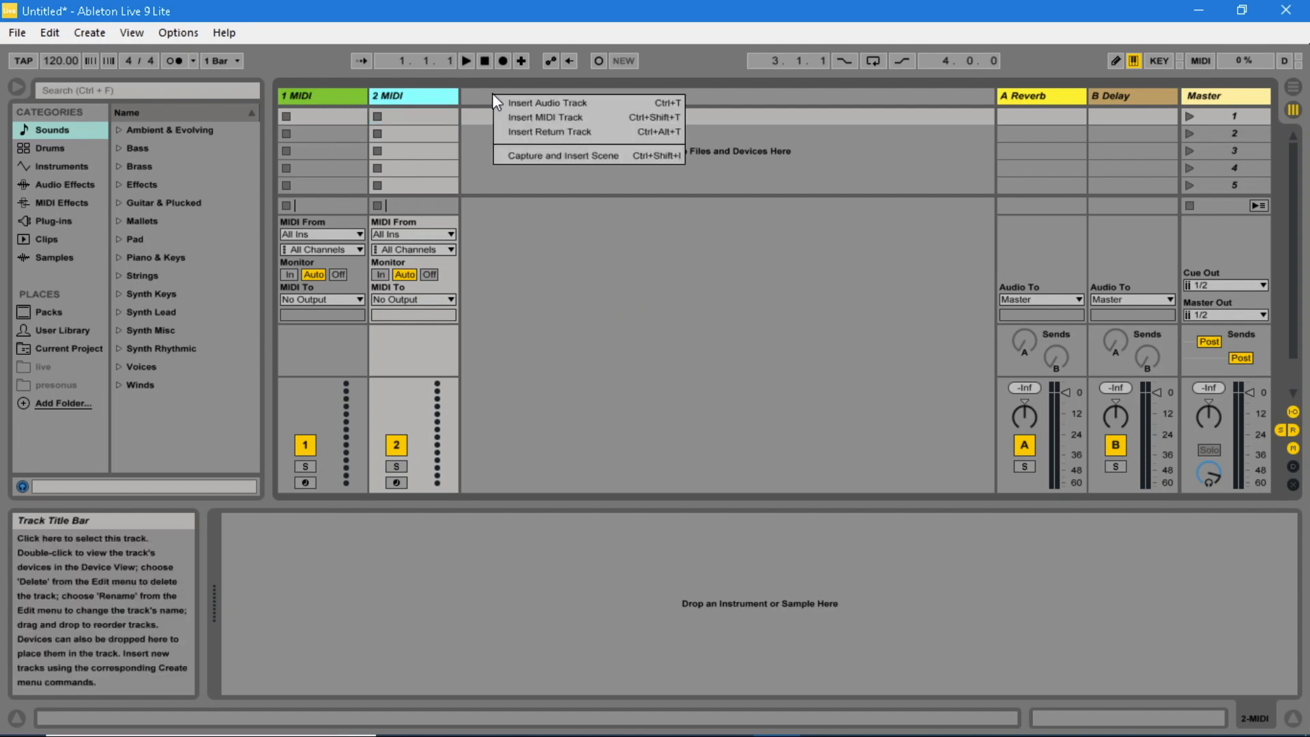
pyautogui.moveTo(544, 118)
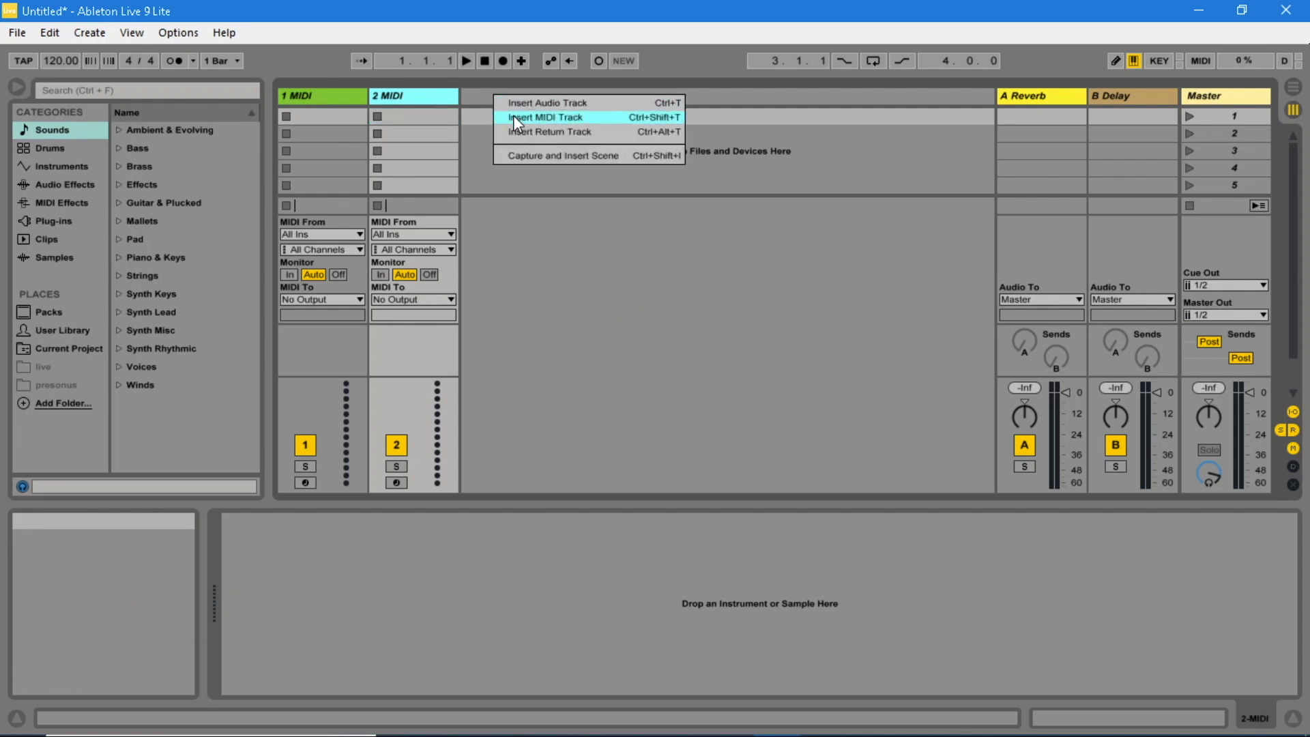
# Insert MIDI tracks until the set holds eight of them.
pyautogui.click(545, 118)
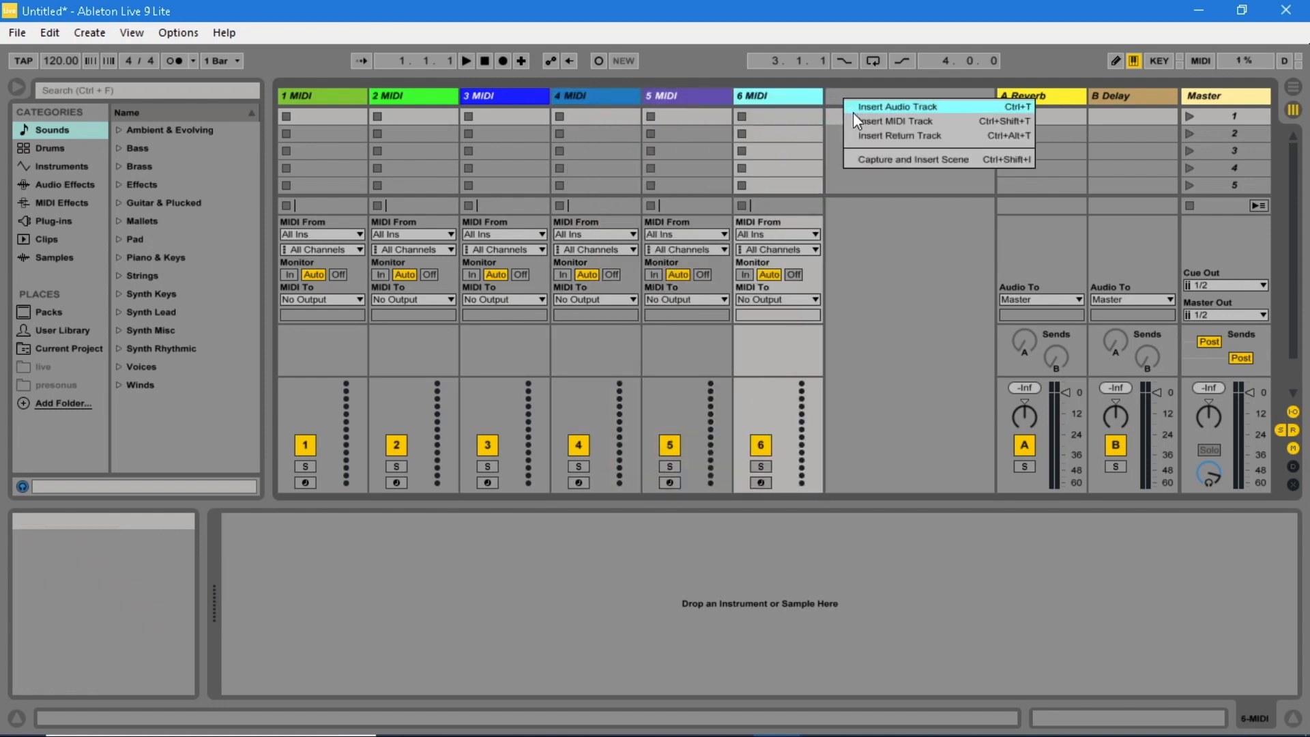
pyautogui.click(892, 120)
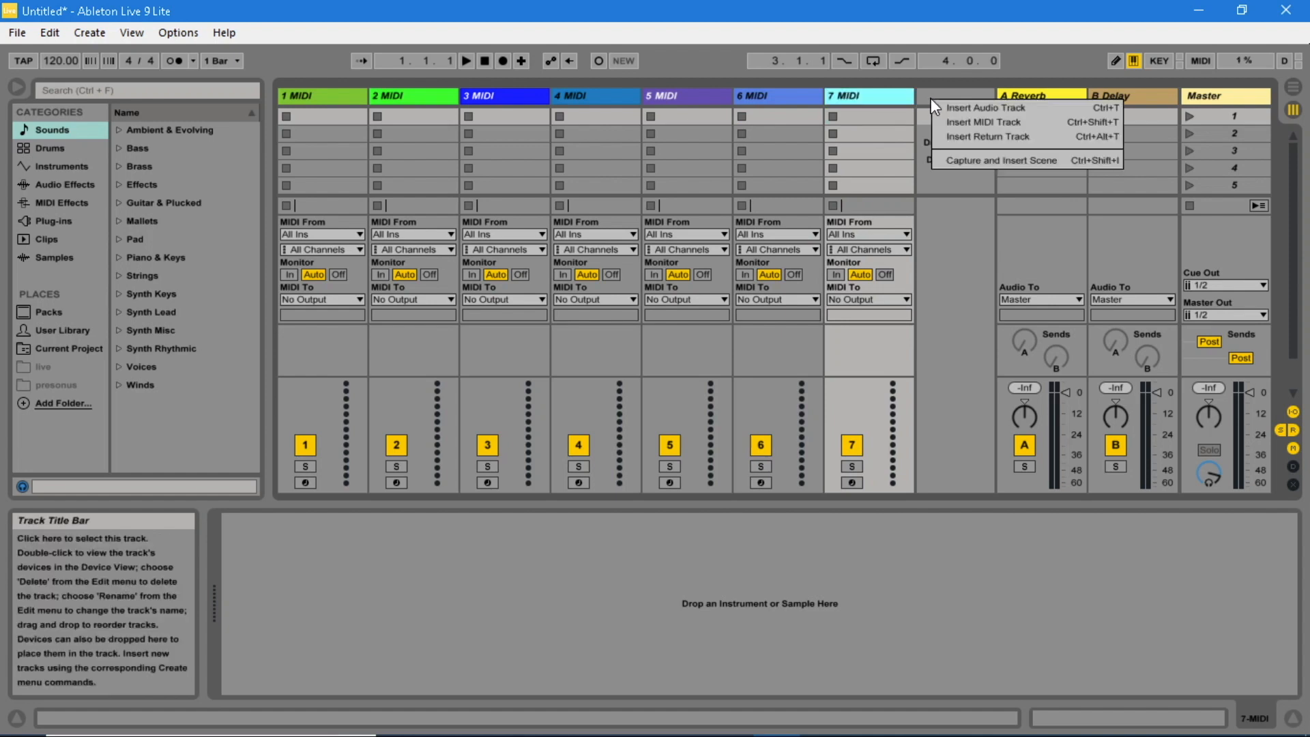
pyautogui.click(985, 121)
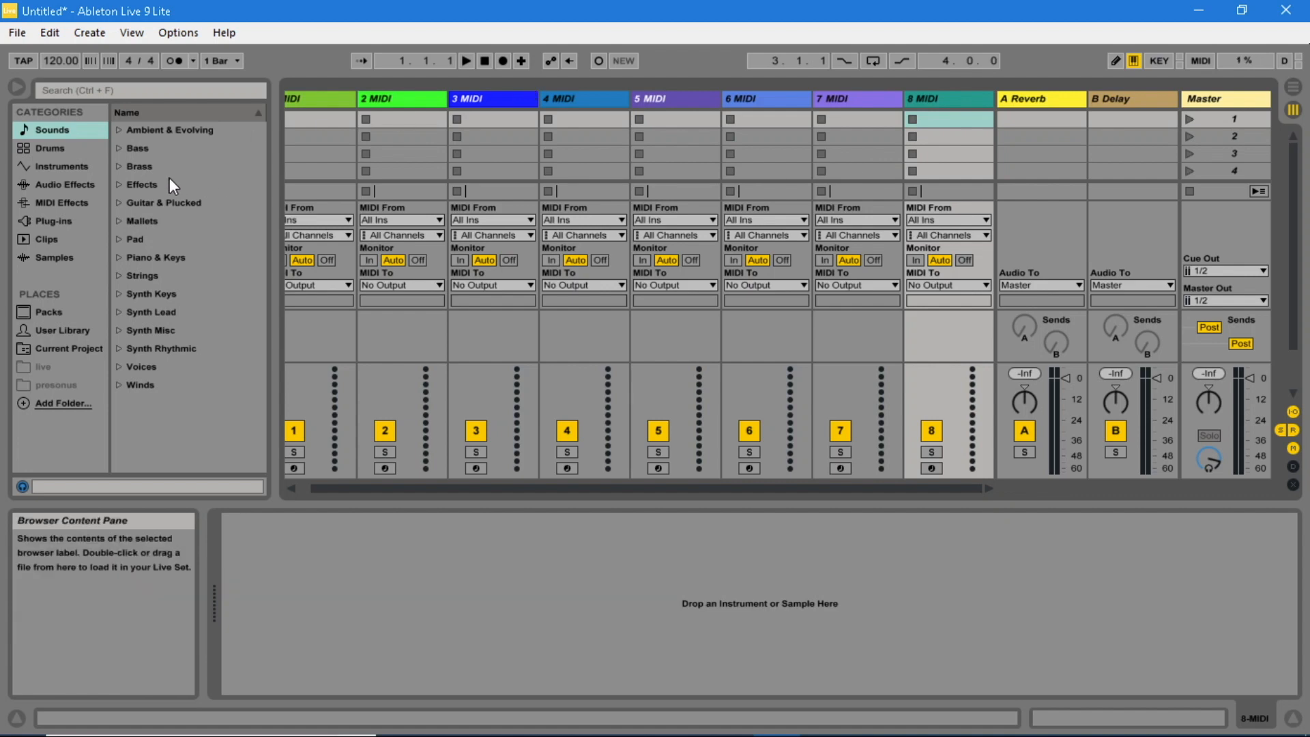
# From Sounds > Guitar & Plucked load Campfire.adg onto the first MIDI track and pick the next preset.
pyautogui.click(164, 202)
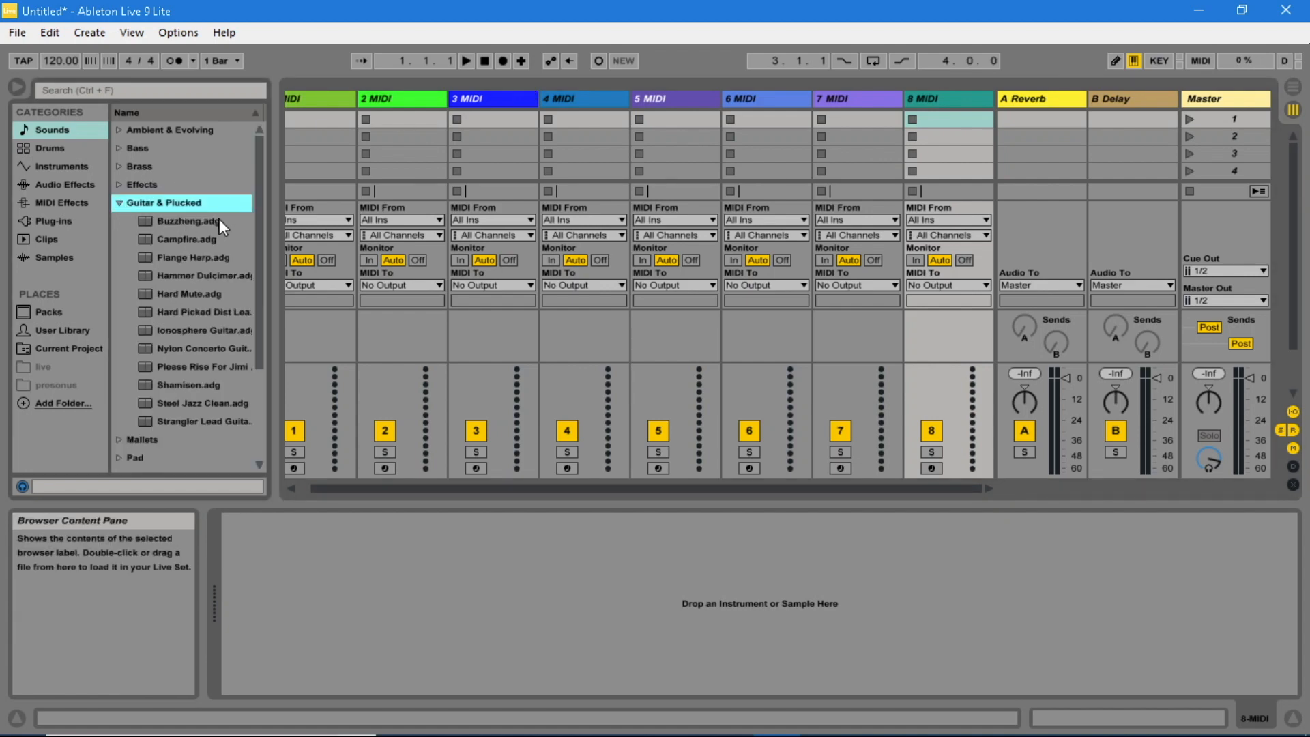
pyautogui.click(191, 240)
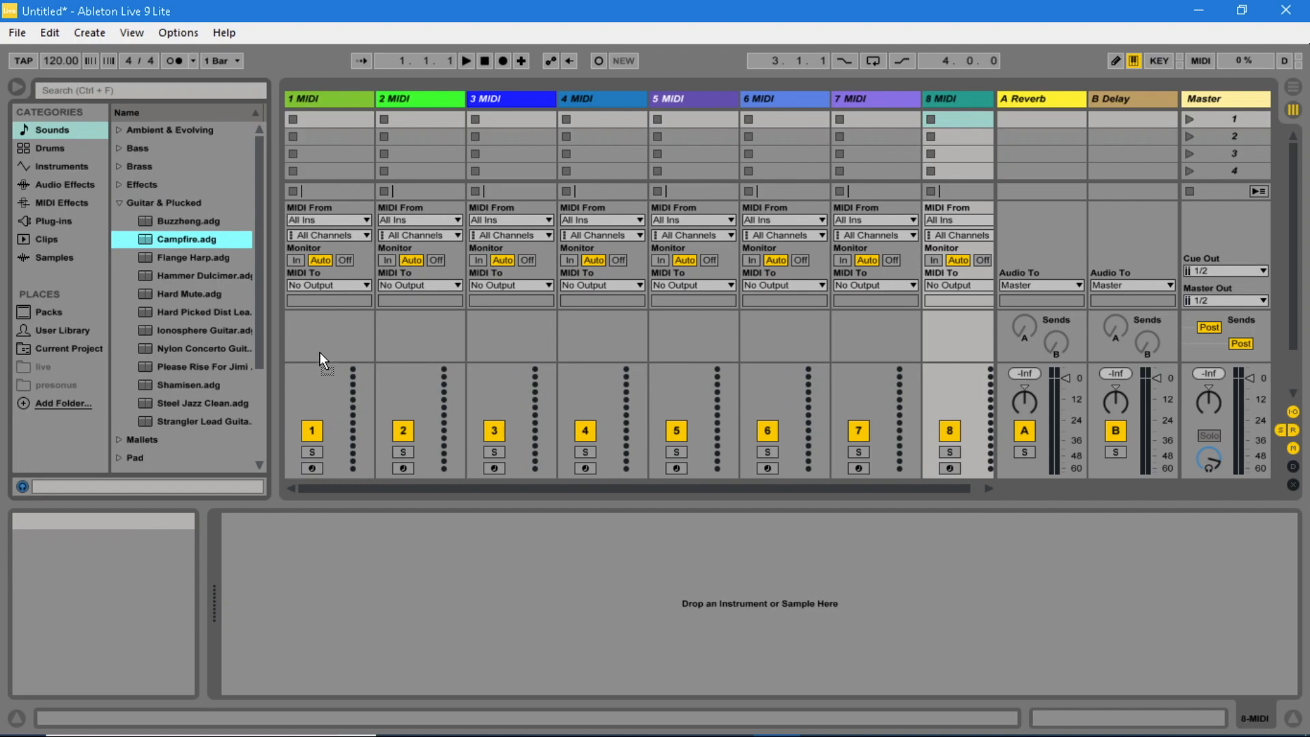
pyautogui.doubleClick(188, 239)
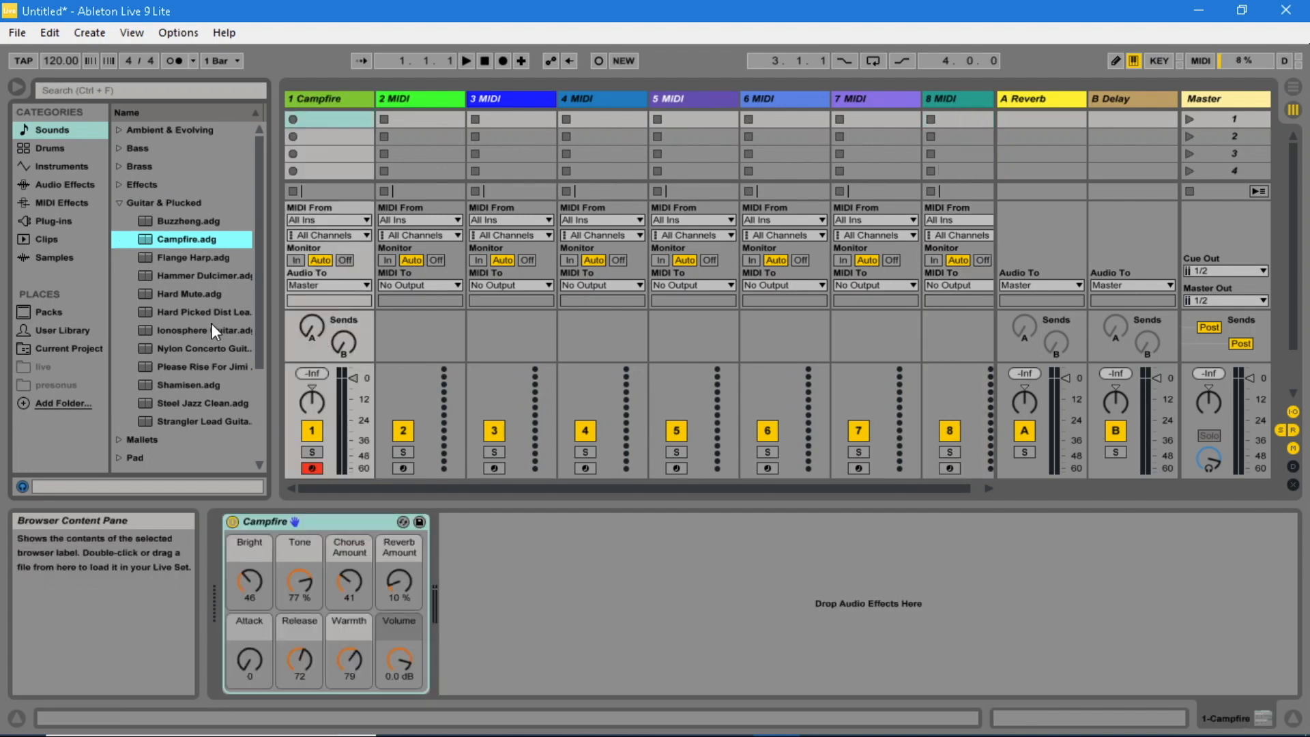
pyautogui.click(199, 330)
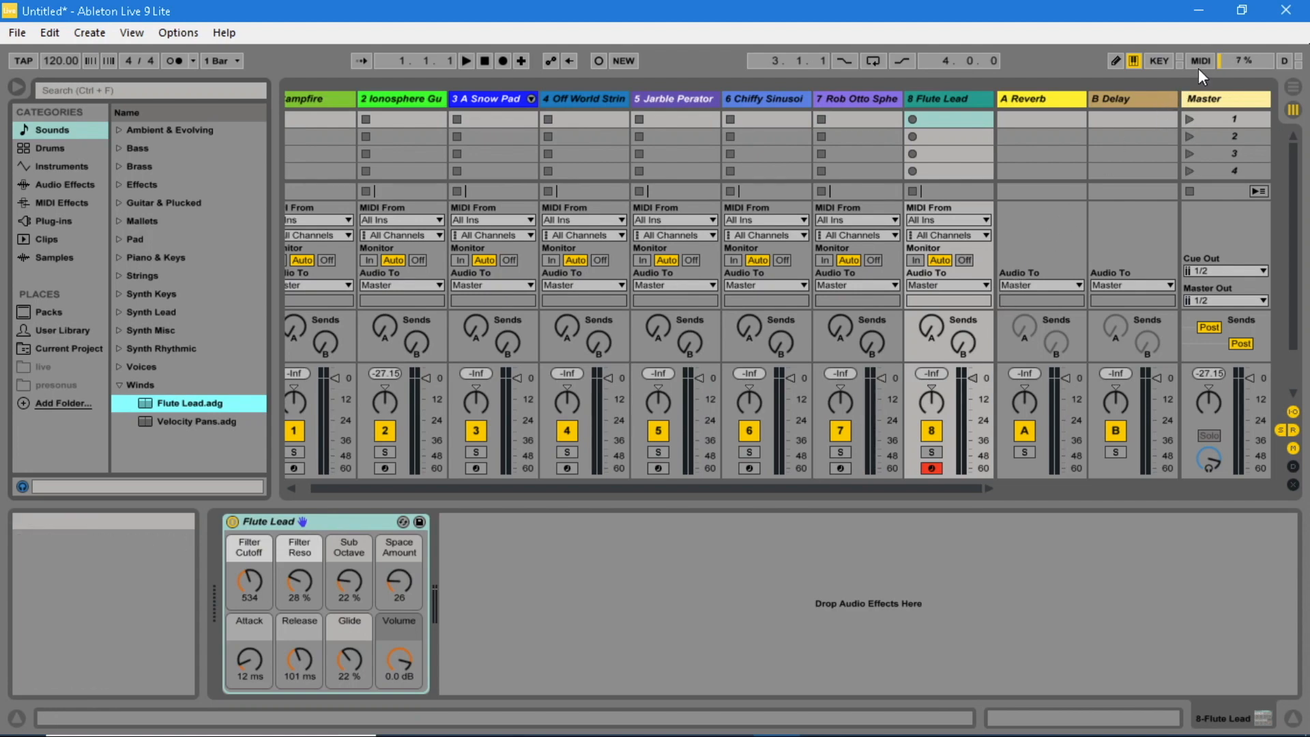
# In MIDI Map Mode assign the arm switches of tracks 1–8 to keytar pads CC 36–43, then leave map mode.
pyautogui.click(1199, 60)
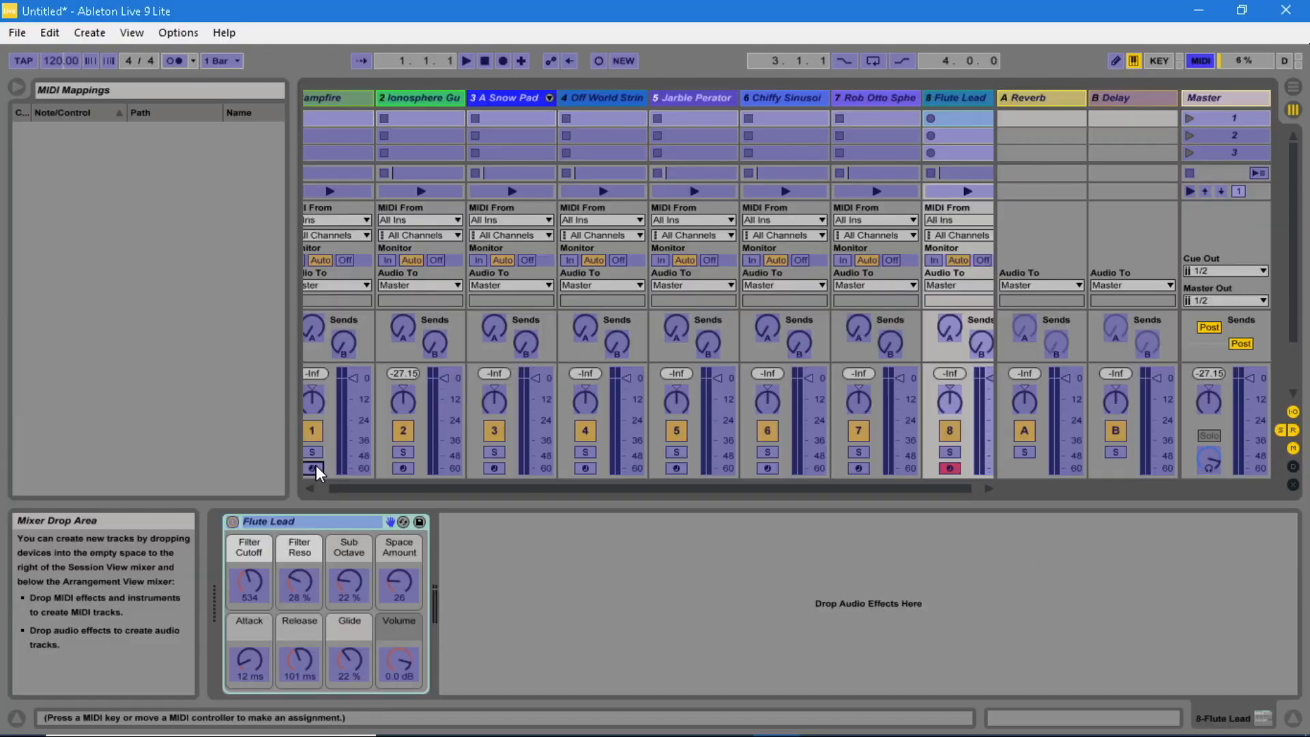
pyautogui.click(314, 468)
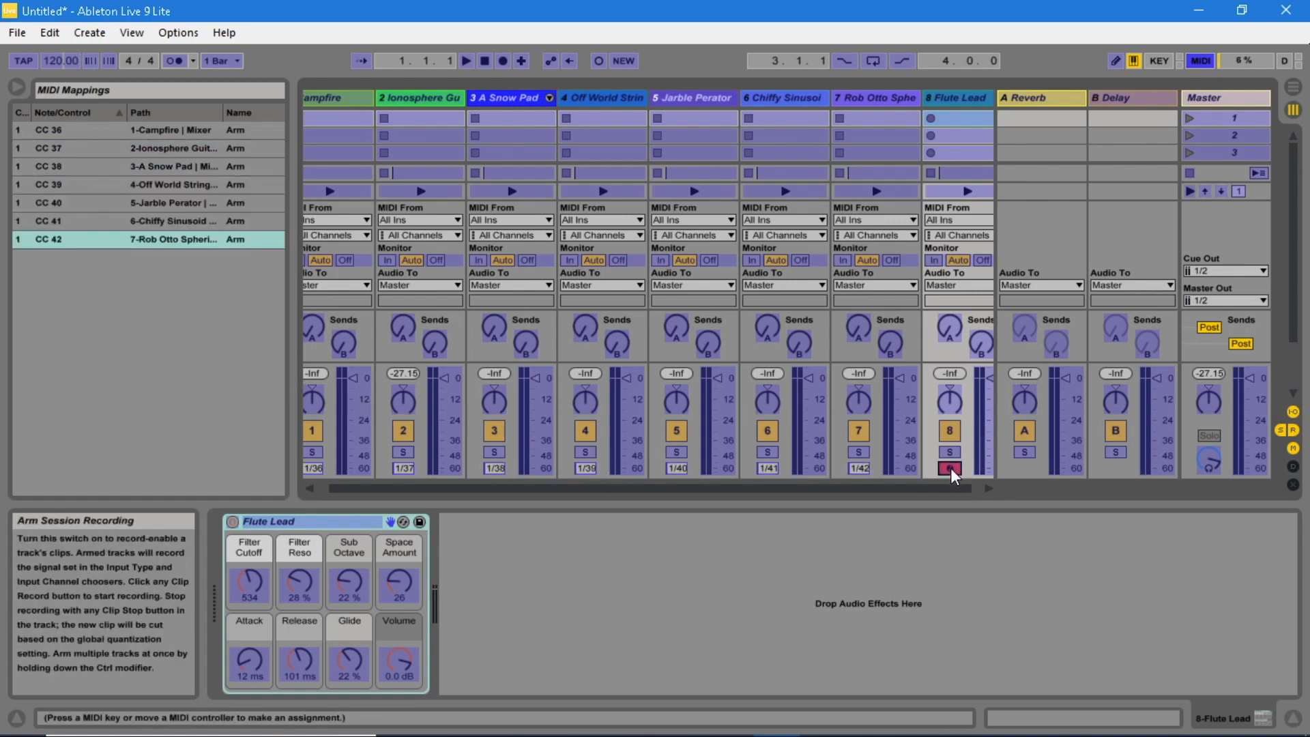
pyautogui.click(949, 468)
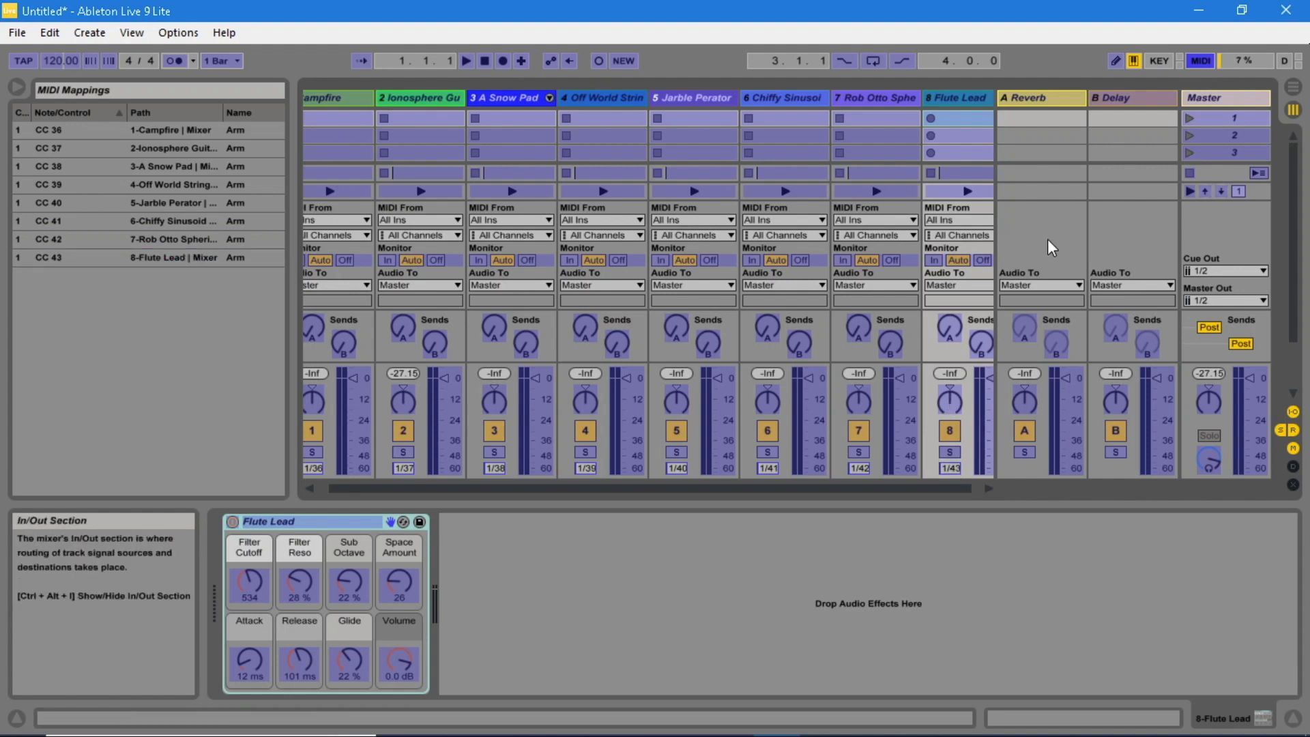
pyautogui.click(1200, 60)
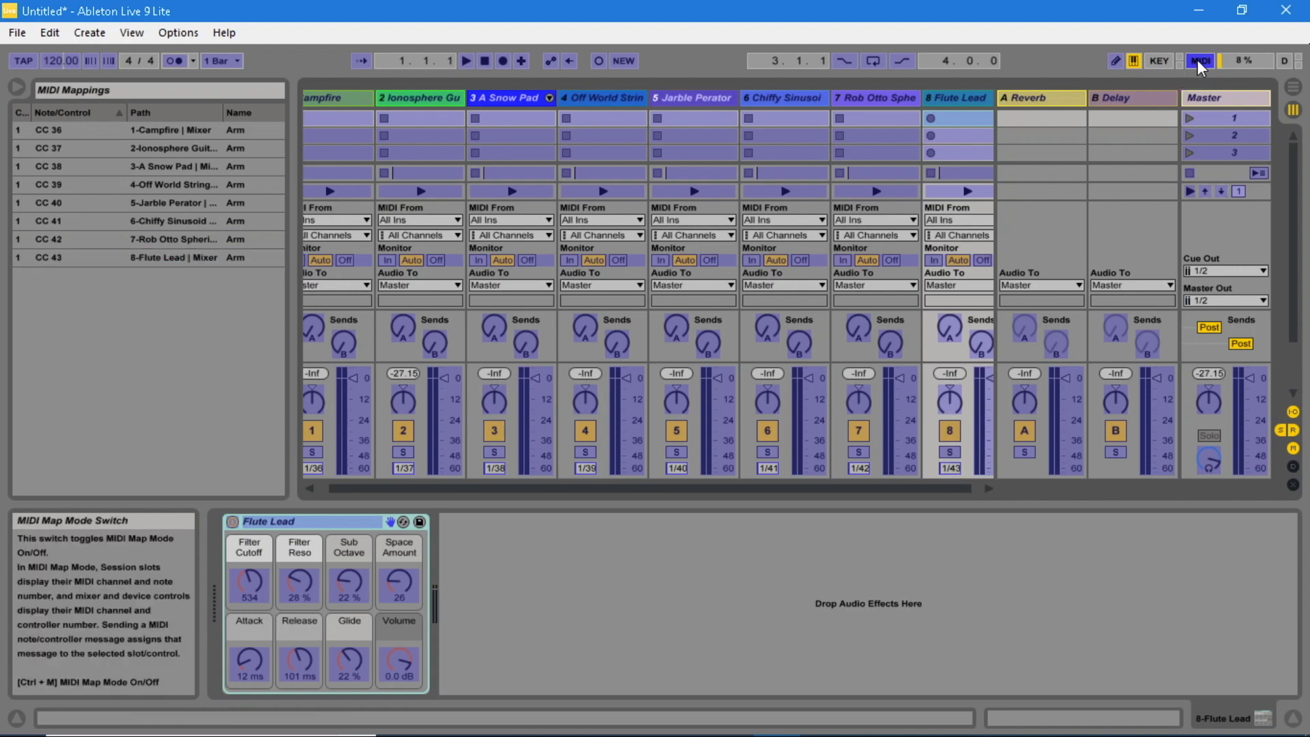
# Leave MIDI Map Mode and save the Live set as 'pads2sounds' in the Gig Set 1 folder.
pyautogui.click(1199, 60)
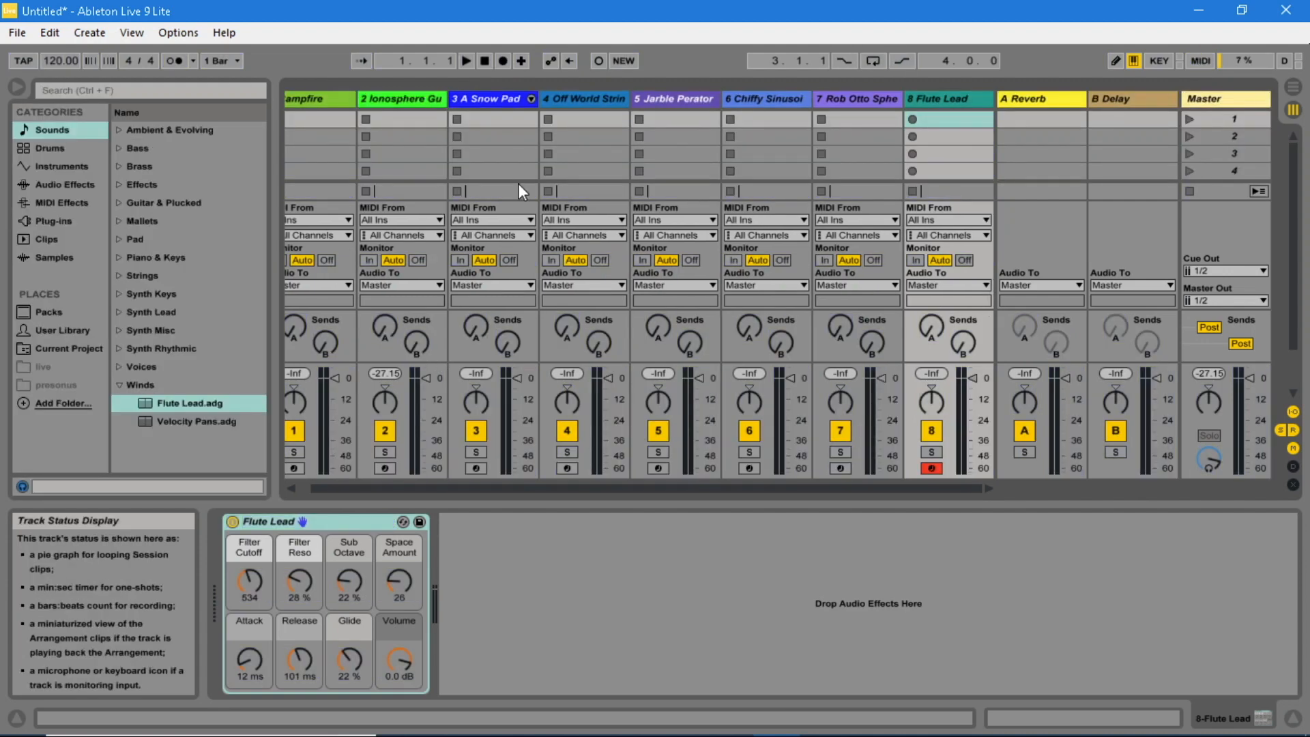
pyautogui.click(15, 31)
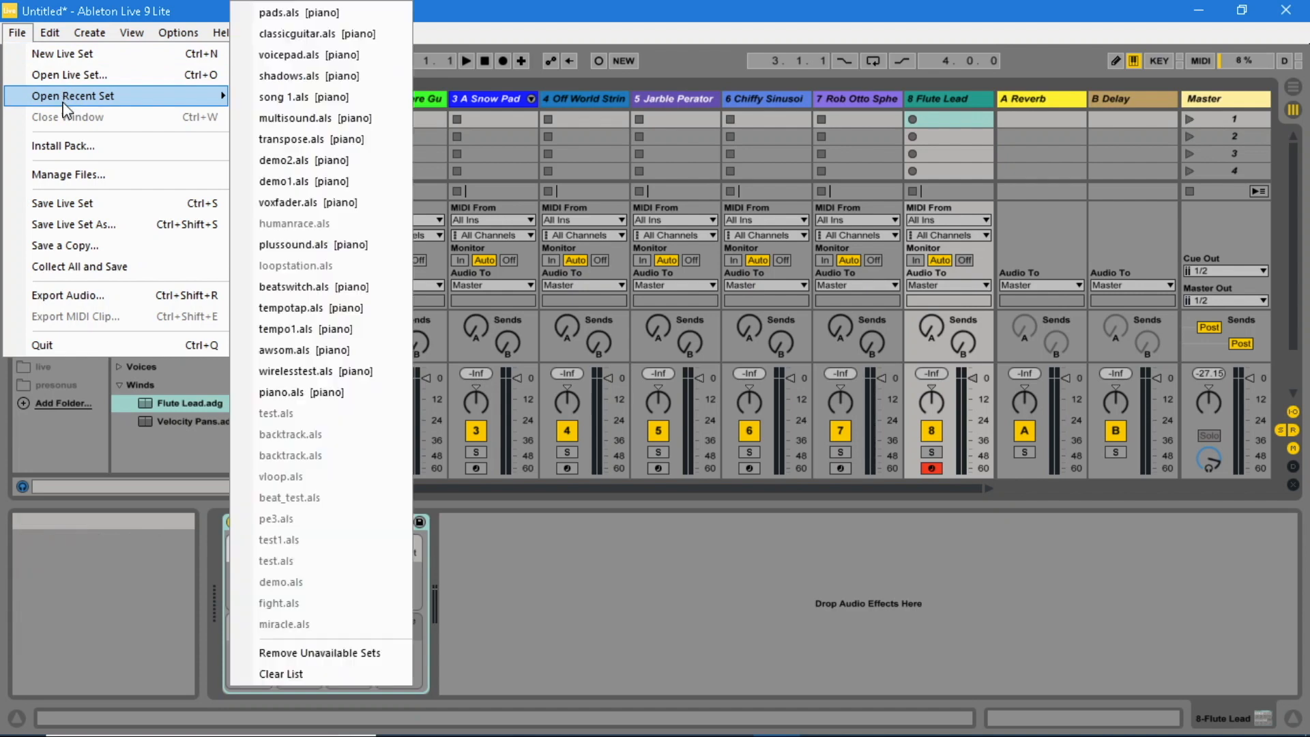
pyautogui.click(74, 224)
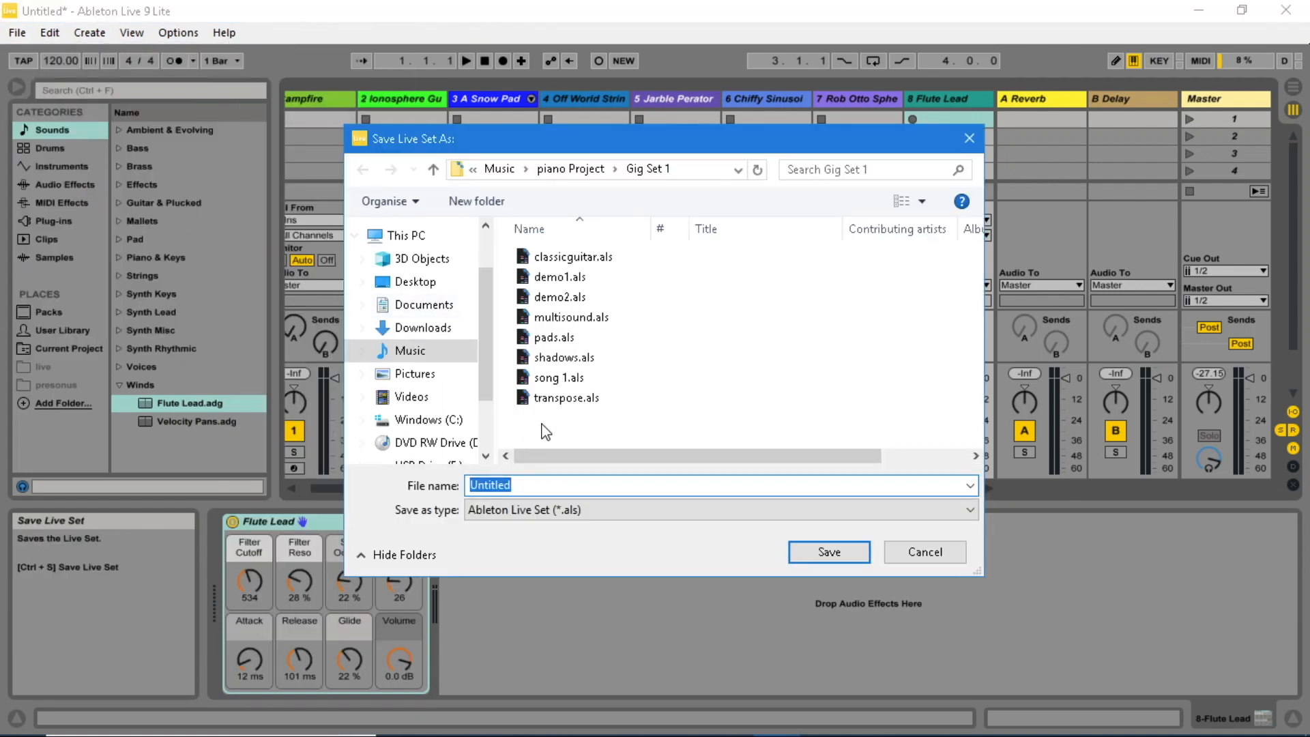
pyautogui.write('pads2soun')
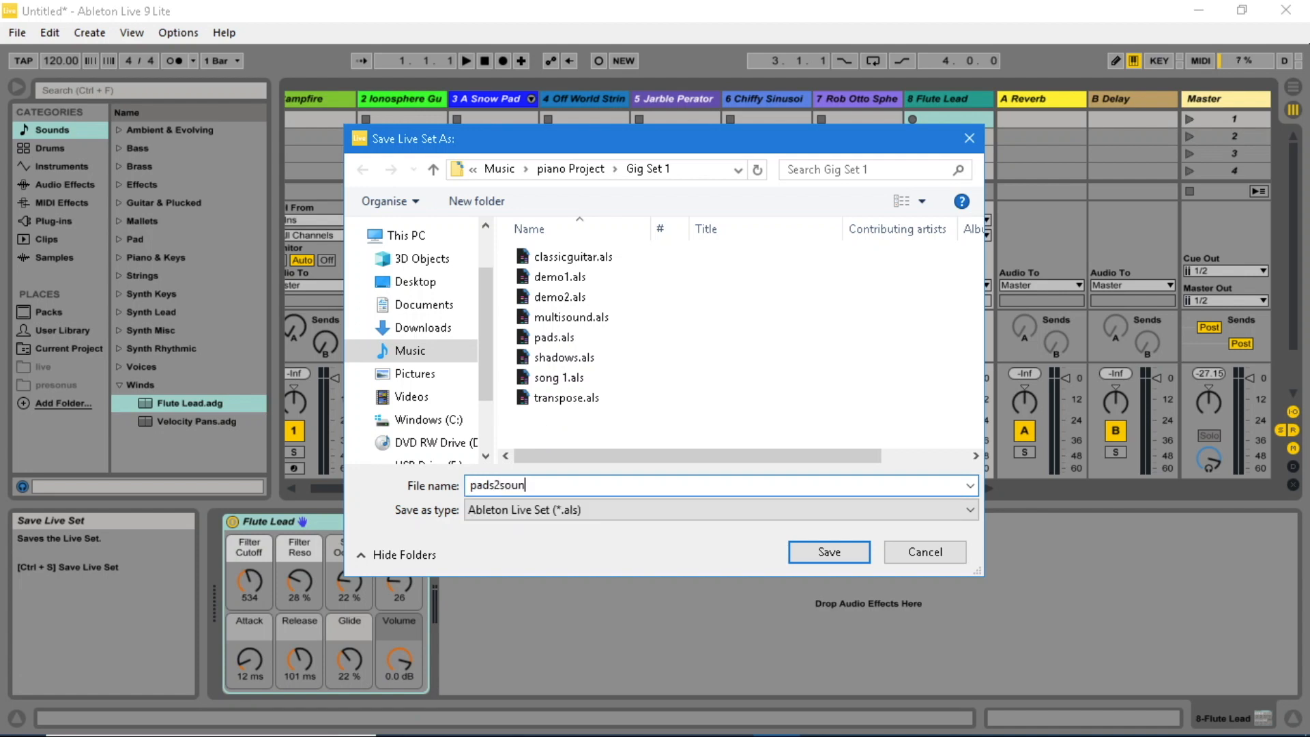
pyautogui.write('ds')
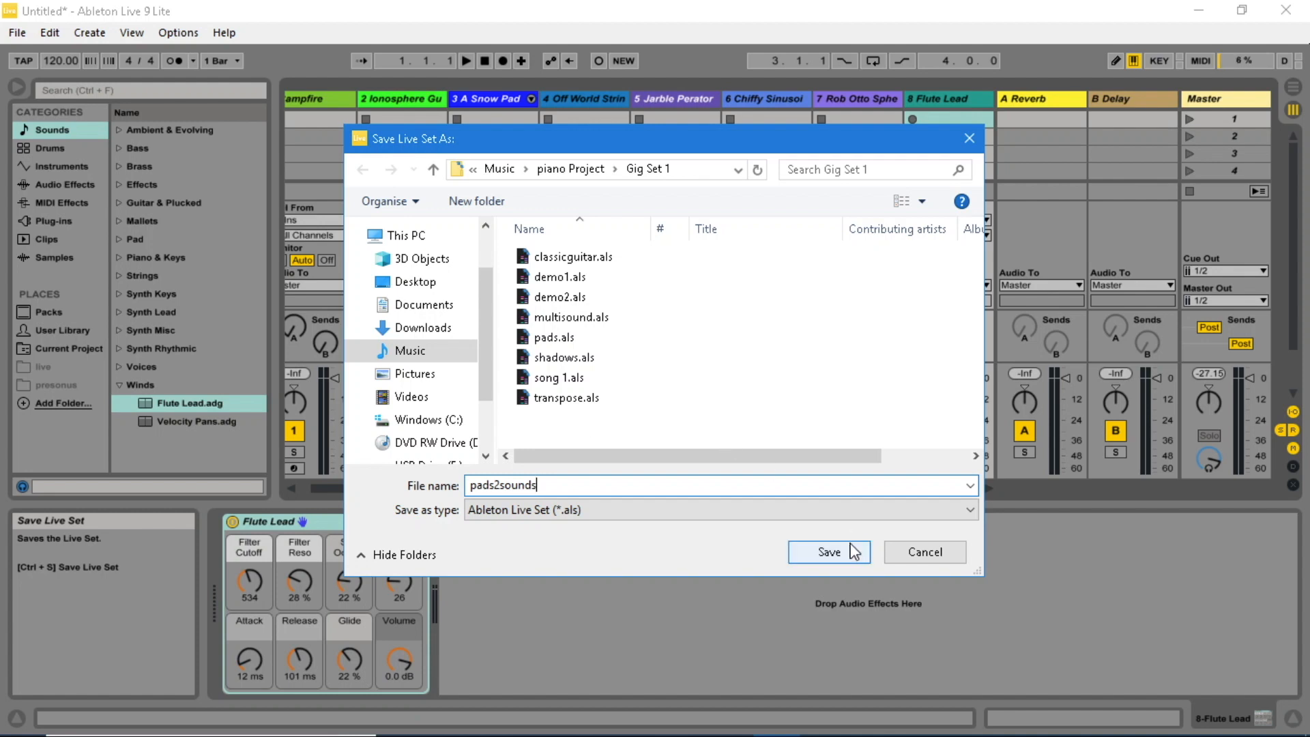
pyautogui.click(828, 551)
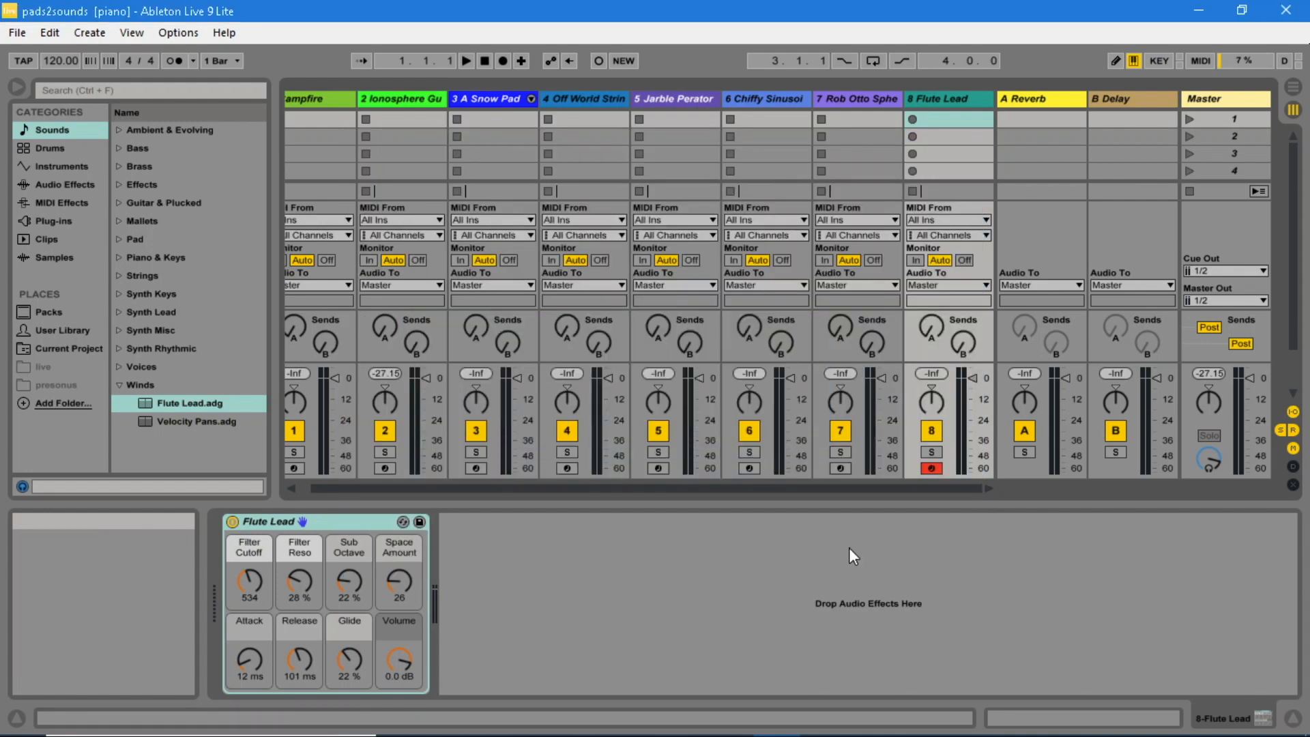